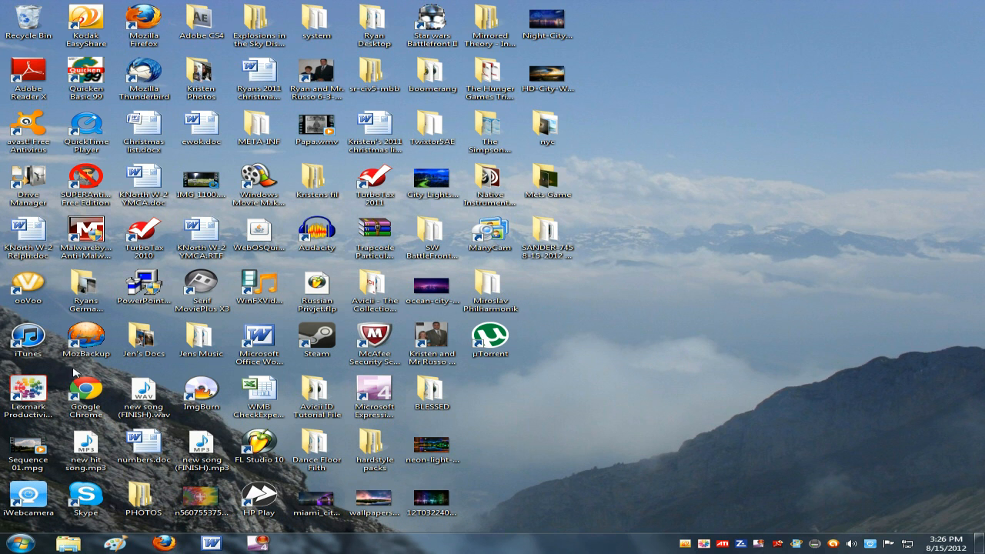
pyautogui.moveTo(164, 533)
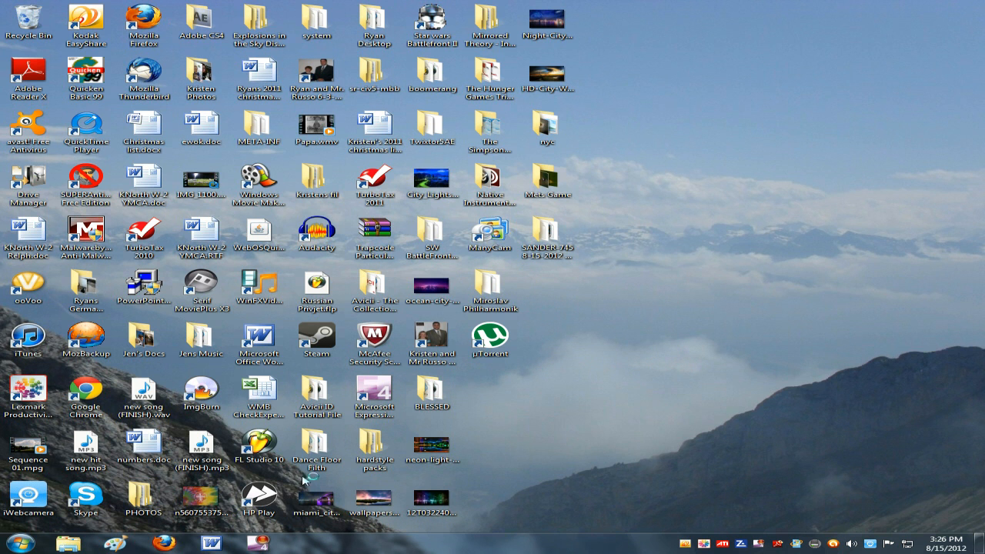
# - Open the Windows Start menu, dismiss it, then reopen it
pyautogui.click(10, 543)
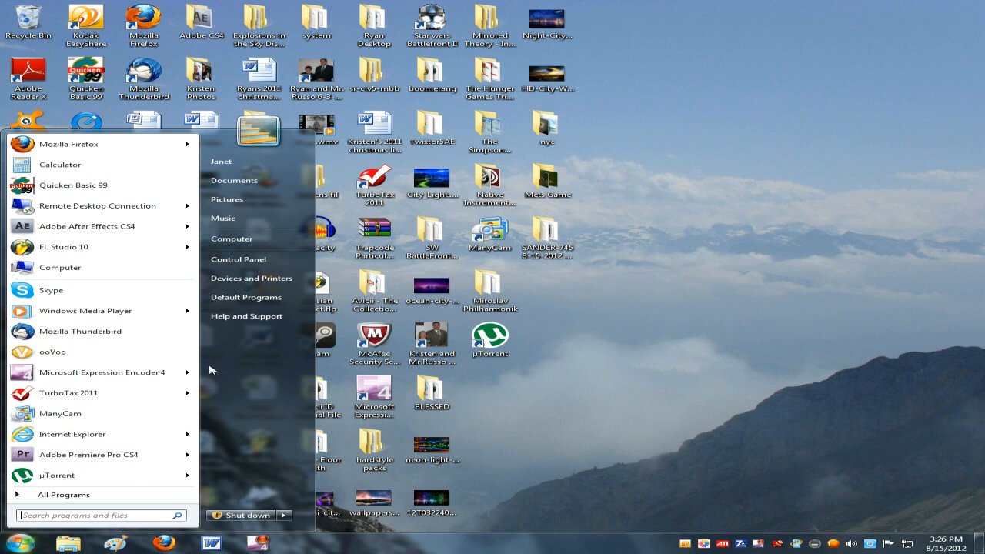
pyautogui.click(688, 301)
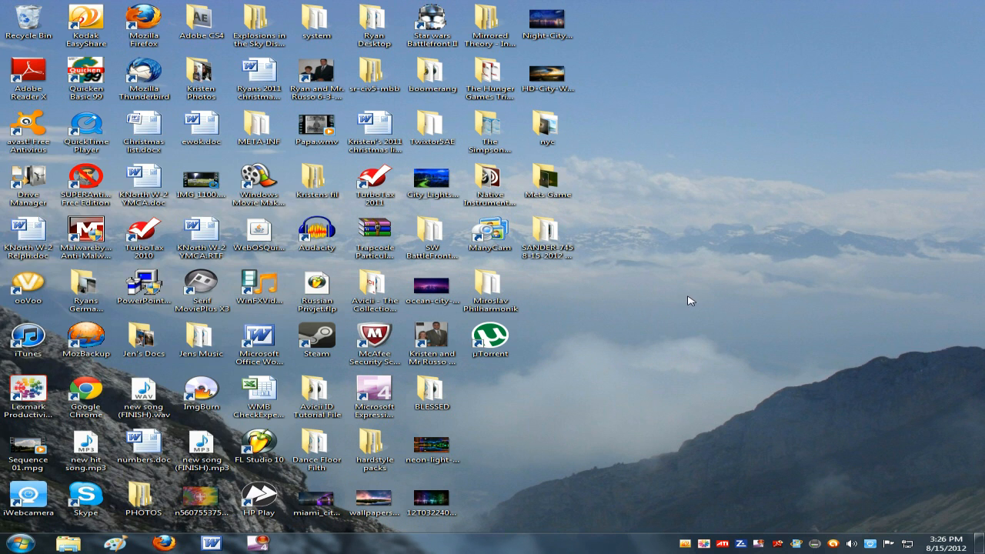
pyautogui.click(10, 543)
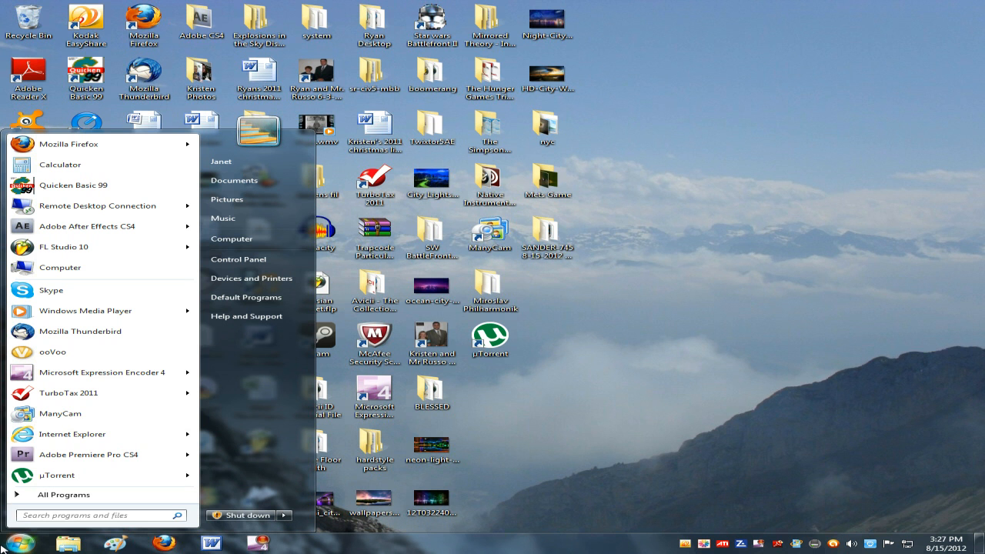
pyautogui.moveTo(231, 321)
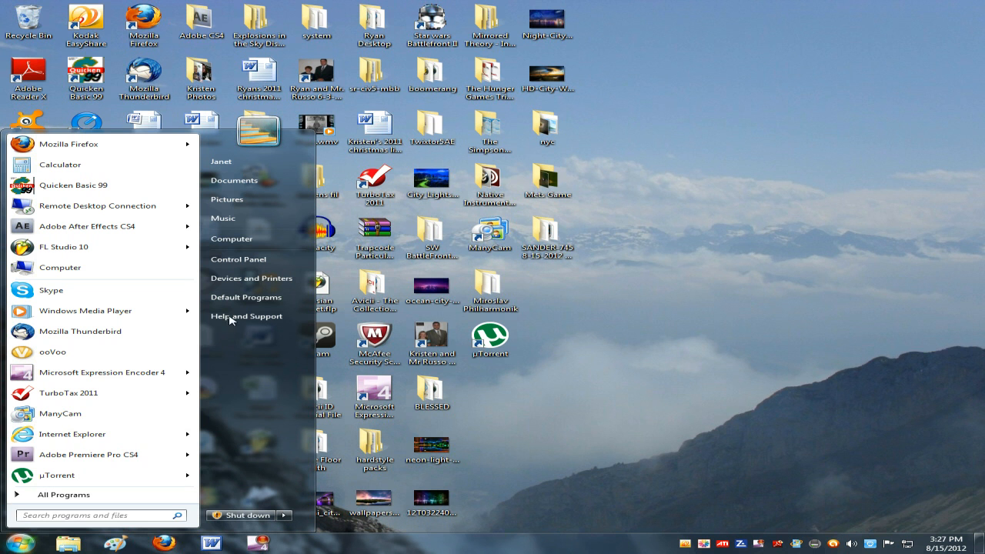
# - Browse from the Documents library to the Downloads folder and scroll its file list
pyautogui.click(234, 180)
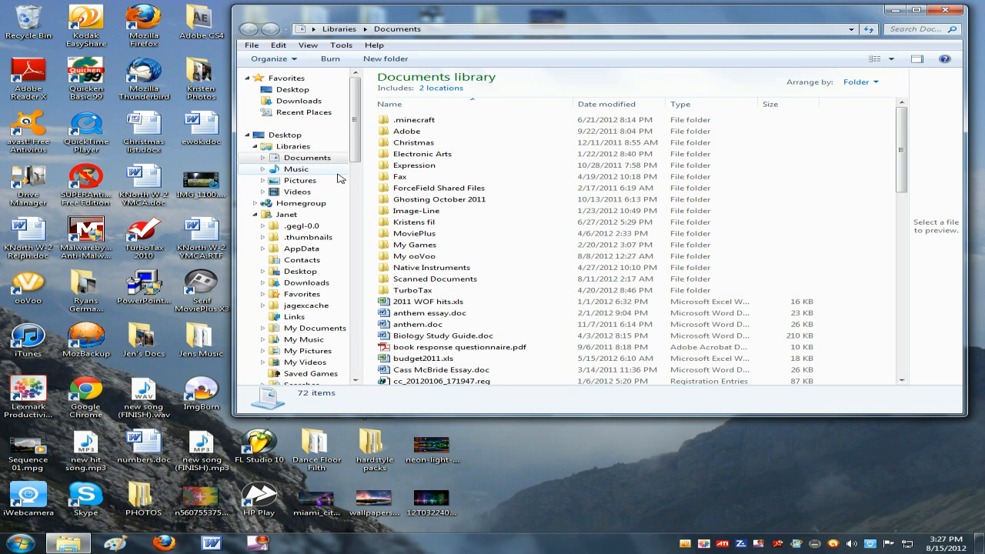
pyautogui.moveTo(299, 101)
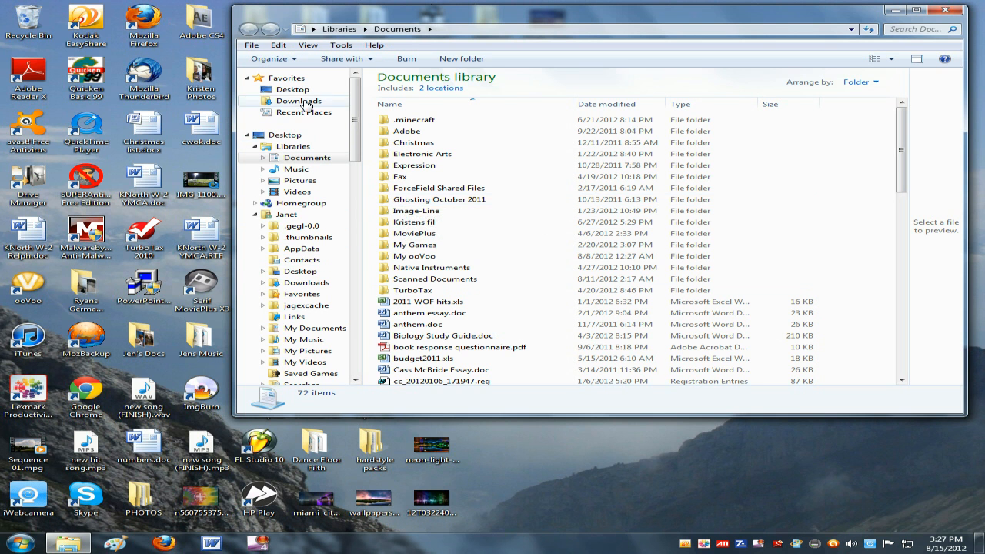
pyautogui.click(300, 101)
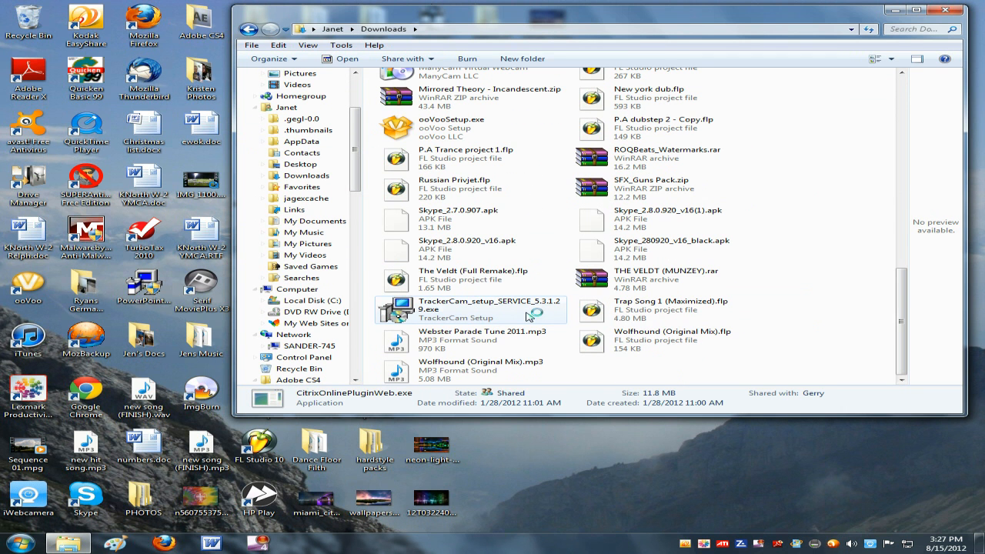
pyautogui.scroll(3)
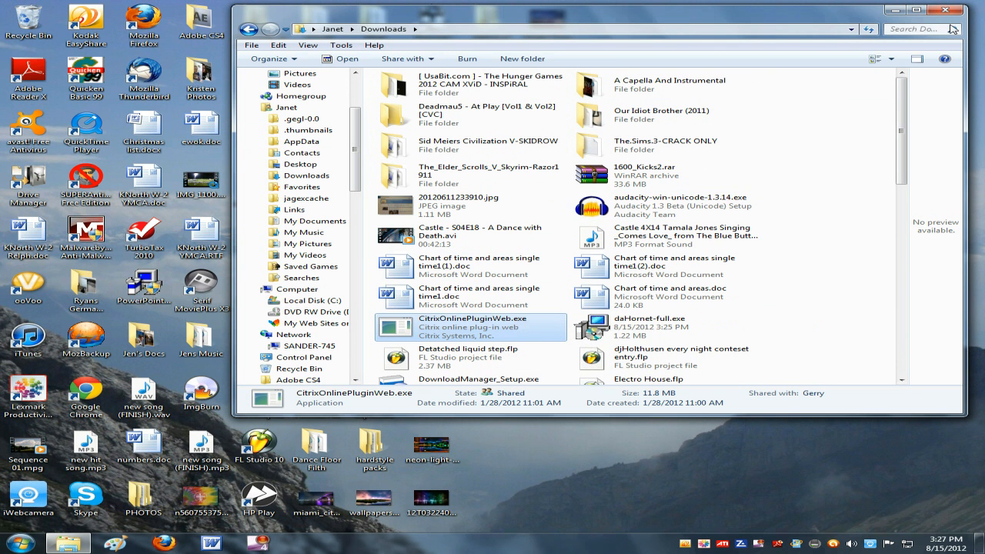
pyautogui.moveTo(641, 237)
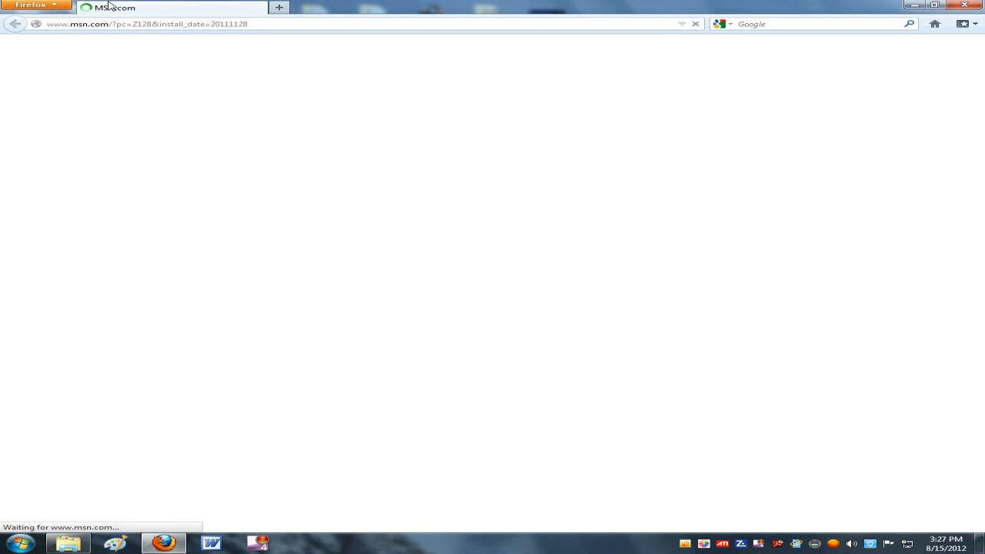
# - From Firefox's downloads list, reveal the folder containing daHornet-full.exe
pyautogui.click(31, 6)
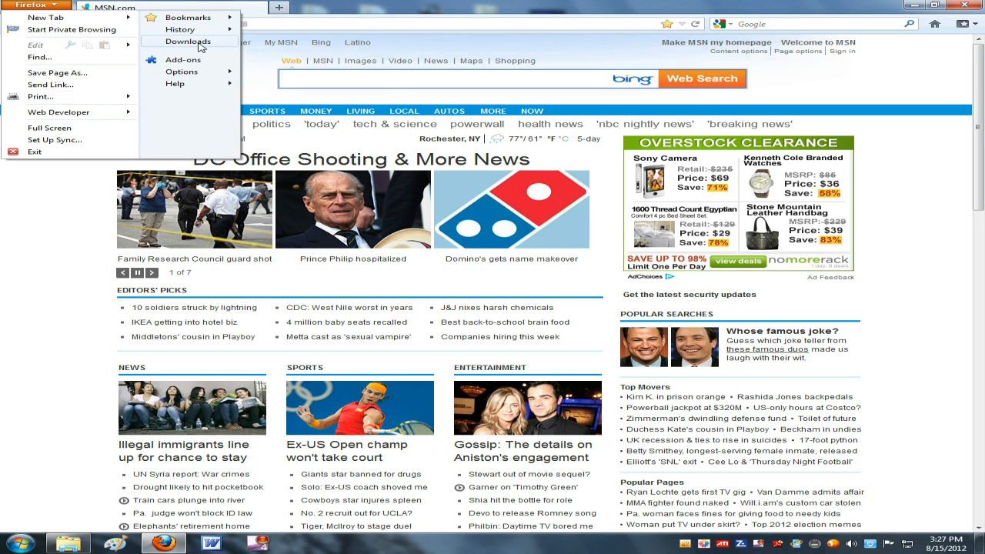
pyautogui.click(188, 41)
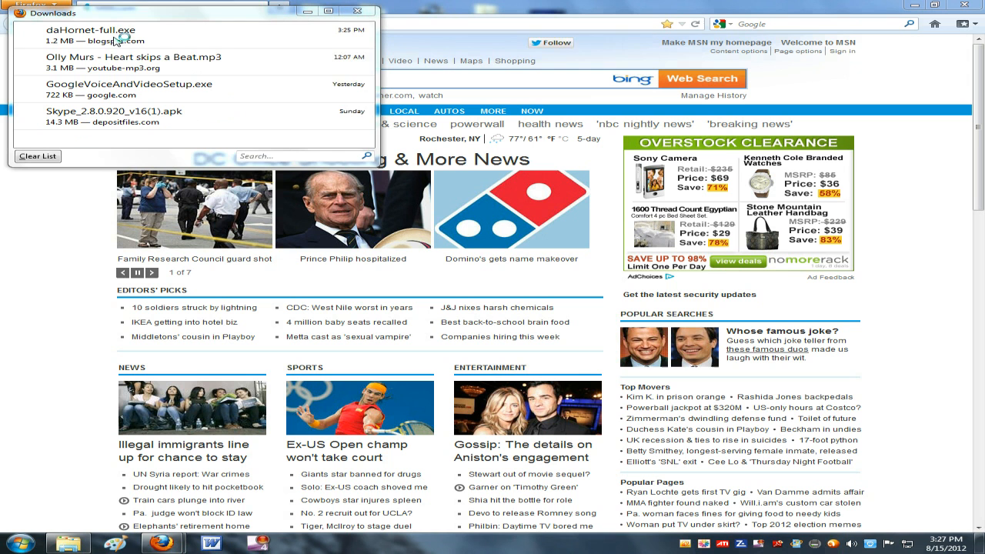
pyautogui.scroll(-3)
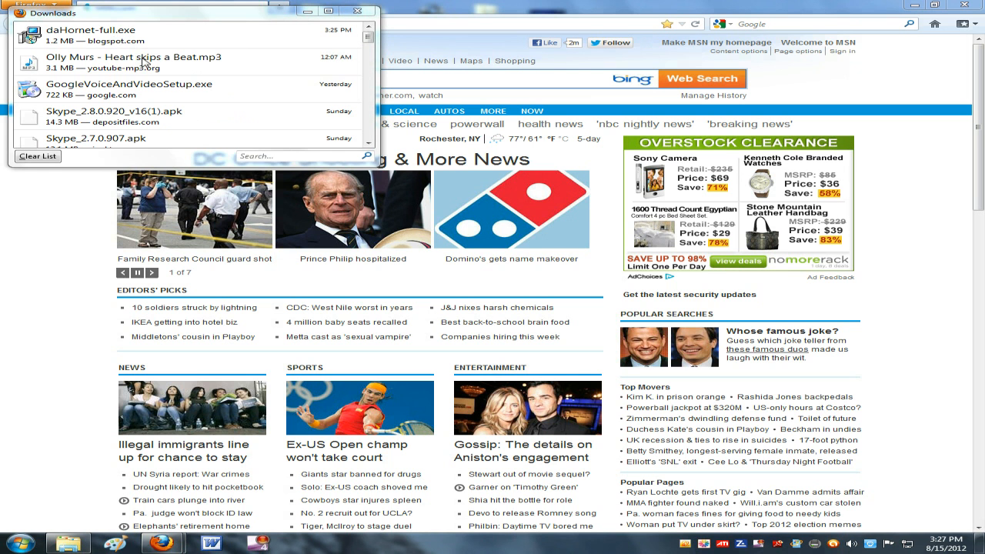
pyautogui.rightClick(90, 35)
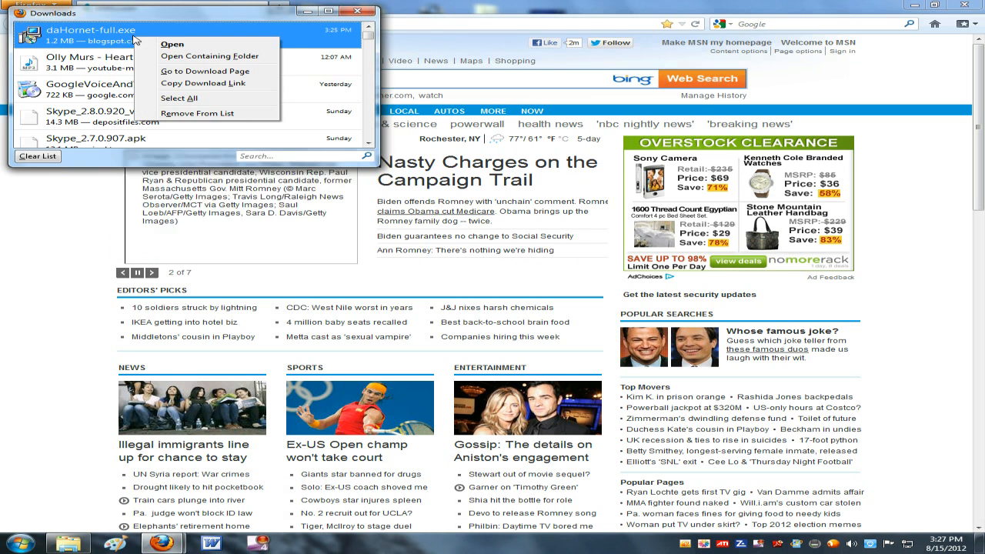
pyautogui.click(209, 56)
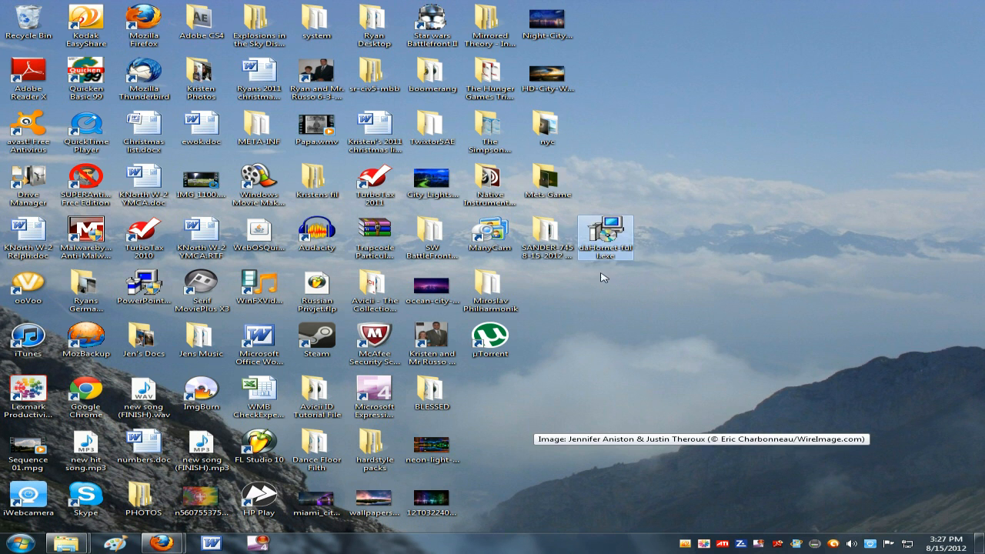
# - Run the daHornet-full.exe installer and accept its license agreement
pyautogui.doubleClick(604, 237)
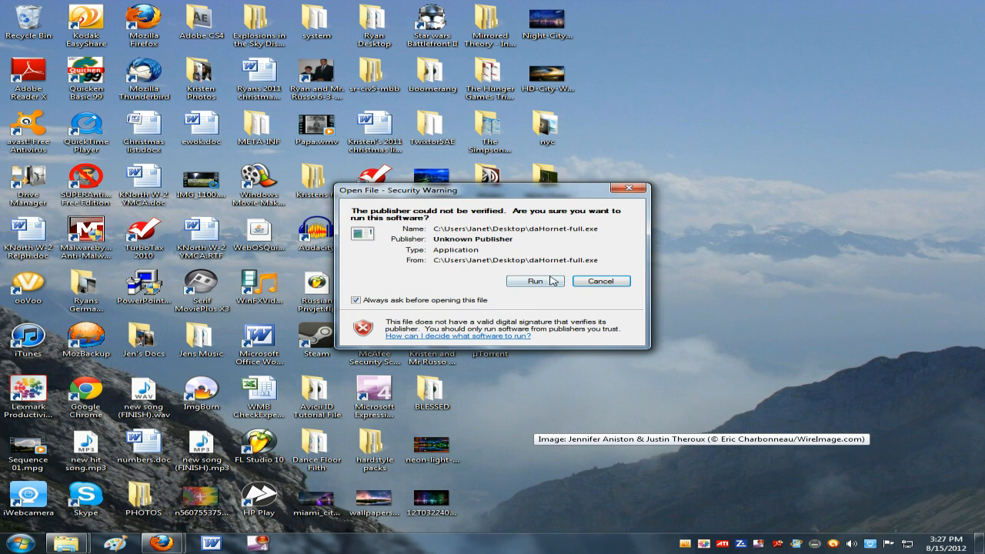
pyautogui.click(533, 280)
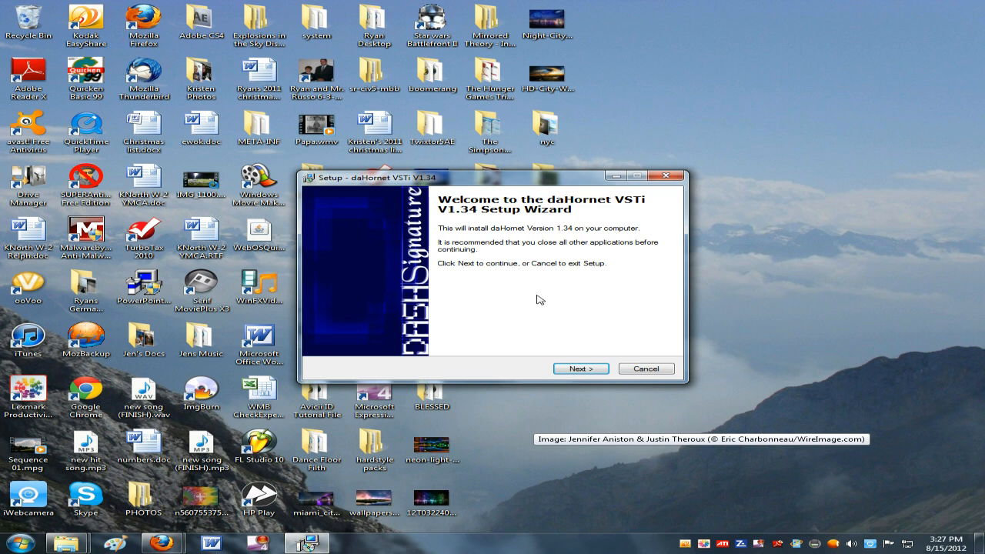
pyautogui.click(580, 368)
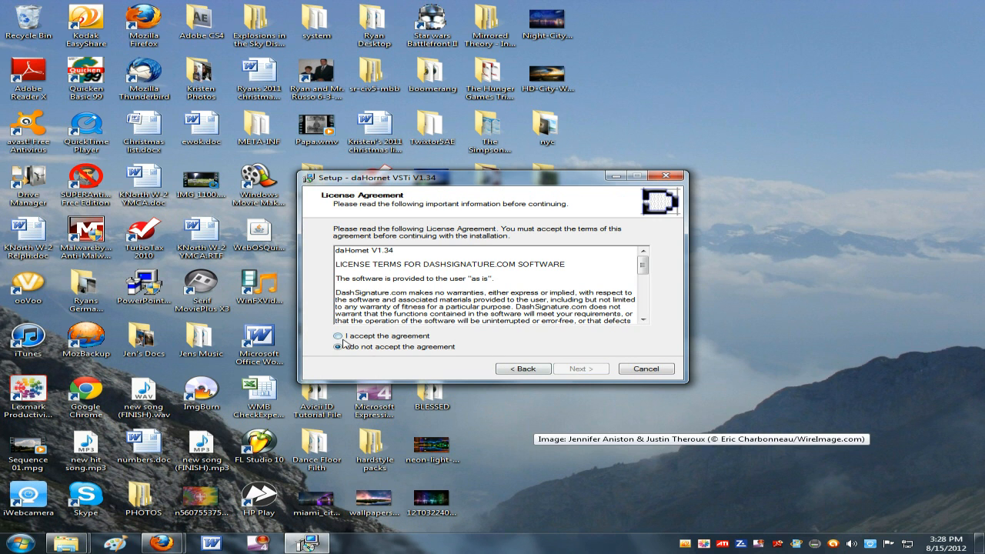
pyautogui.click(581, 369)
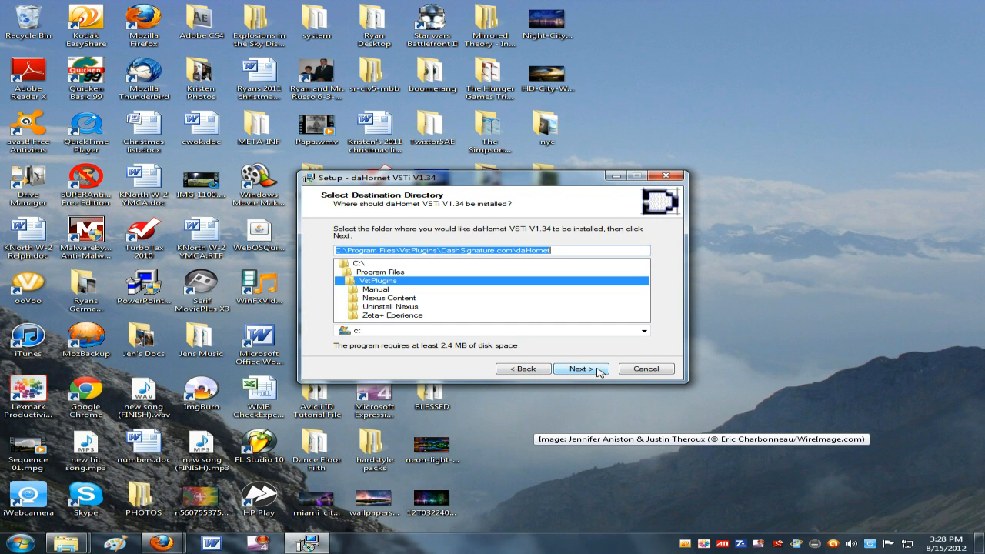
pyautogui.moveTo(453, 269)
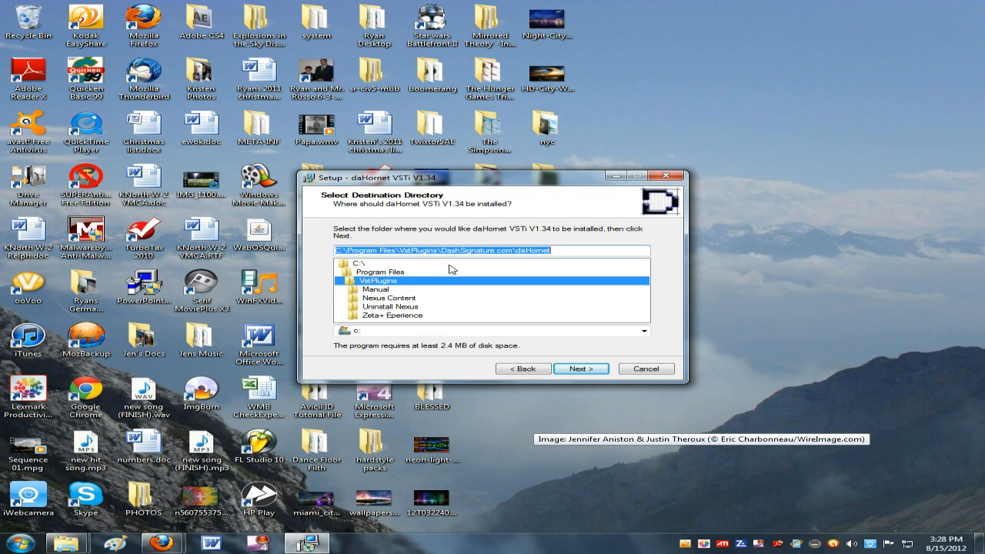
# - Choose the VstPlugins folder under Program Files as destination and install
pyautogui.click(379, 272)
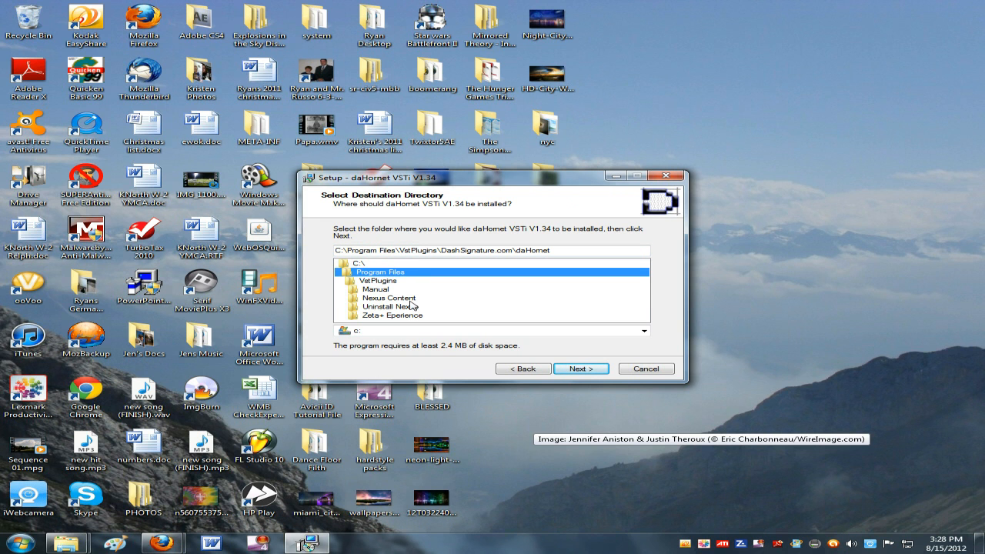
pyautogui.click(390, 297)
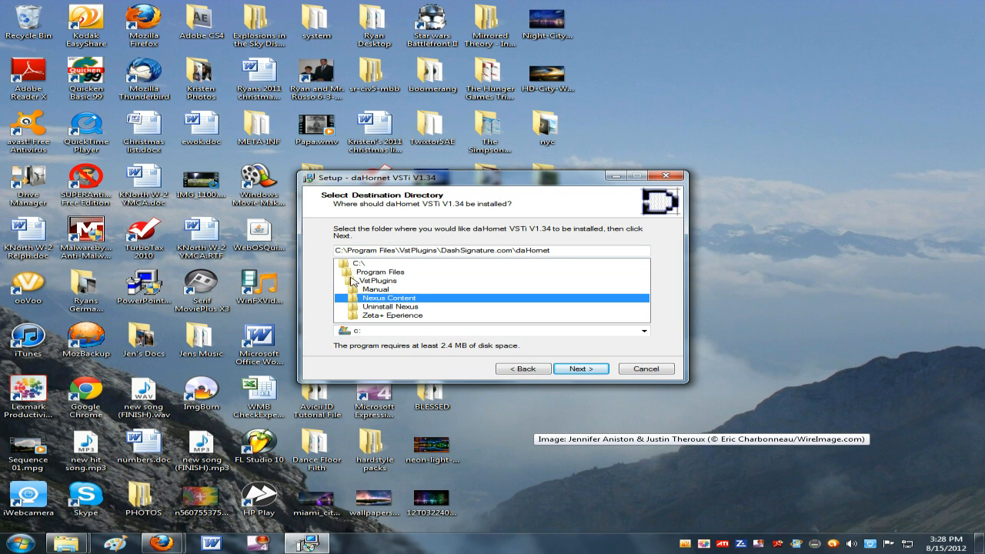
pyautogui.click(377, 280)
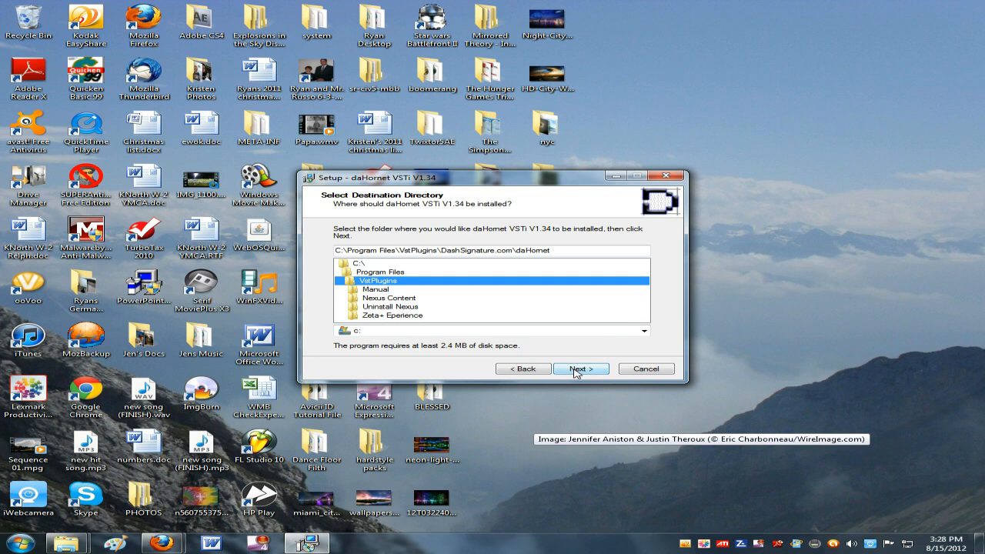
pyautogui.click(580, 369)
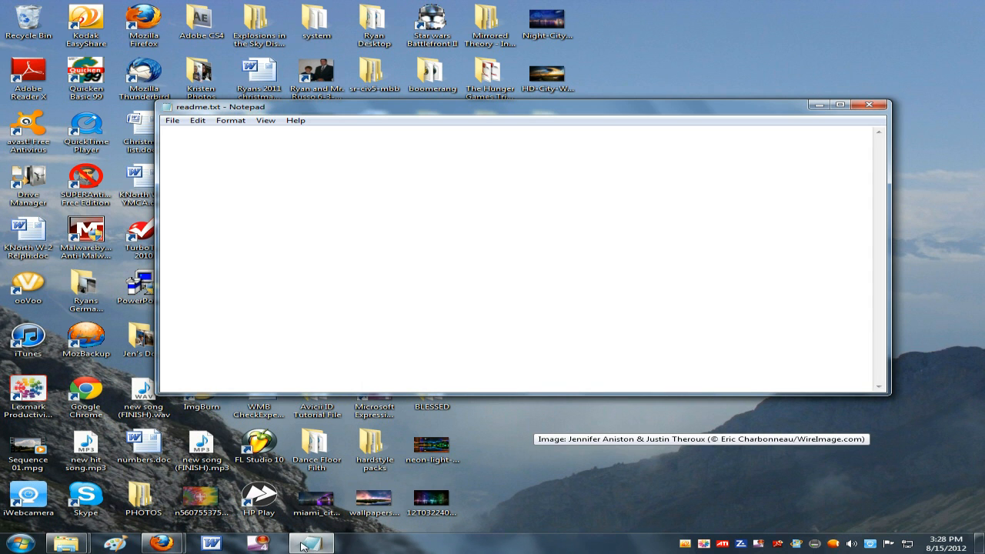
# - Browse the computer's drives into Program Files and open the VstPlugins folder
pyautogui.click(16, 542)
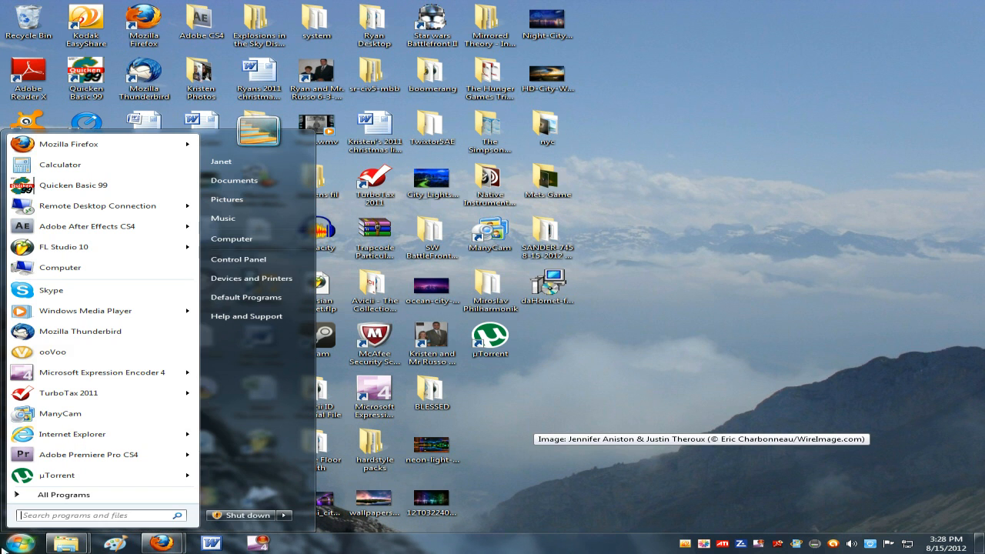
pyautogui.click(231, 238)
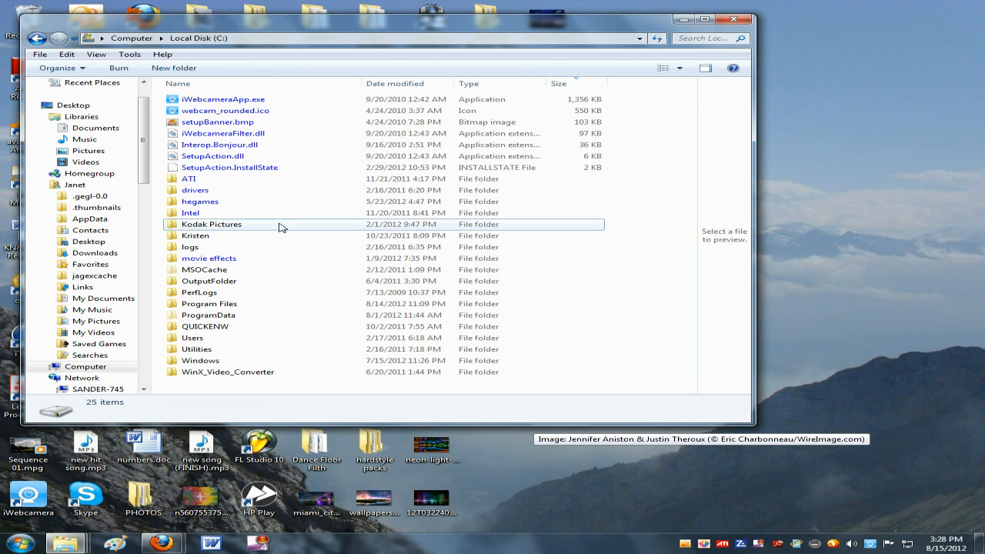
pyautogui.click(211, 224)
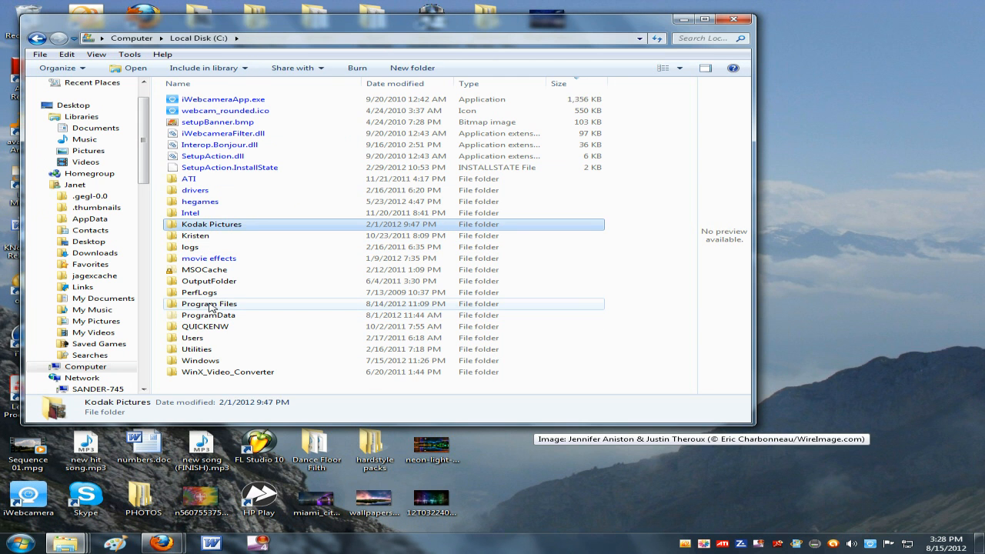
pyautogui.doubleClick(209, 303)
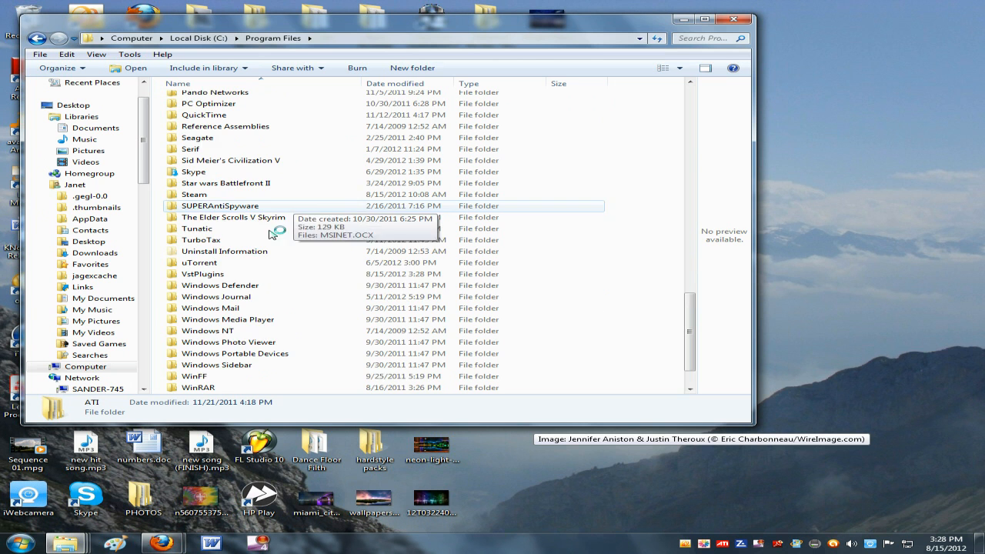
pyautogui.scroll(-3)
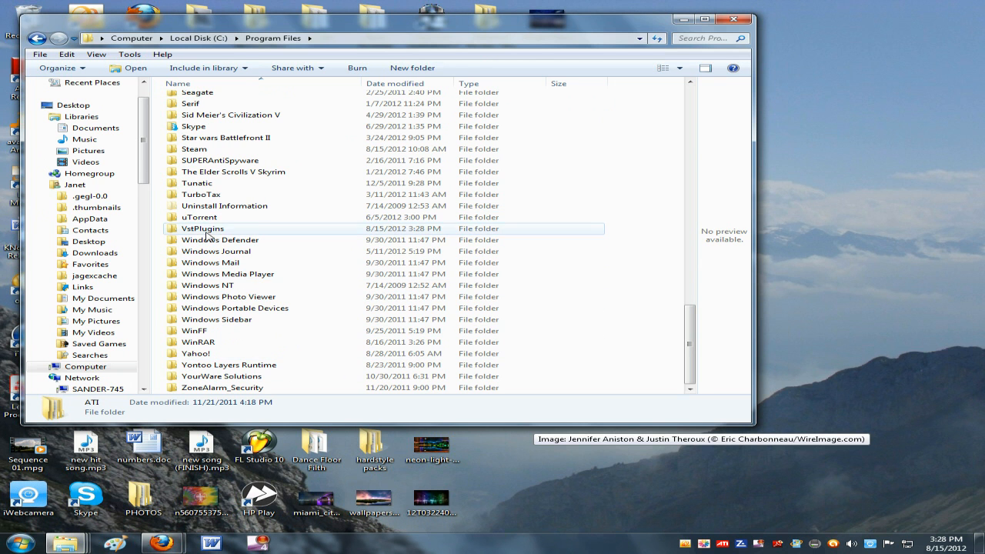
pyautogui.doubleClick(203, 228)
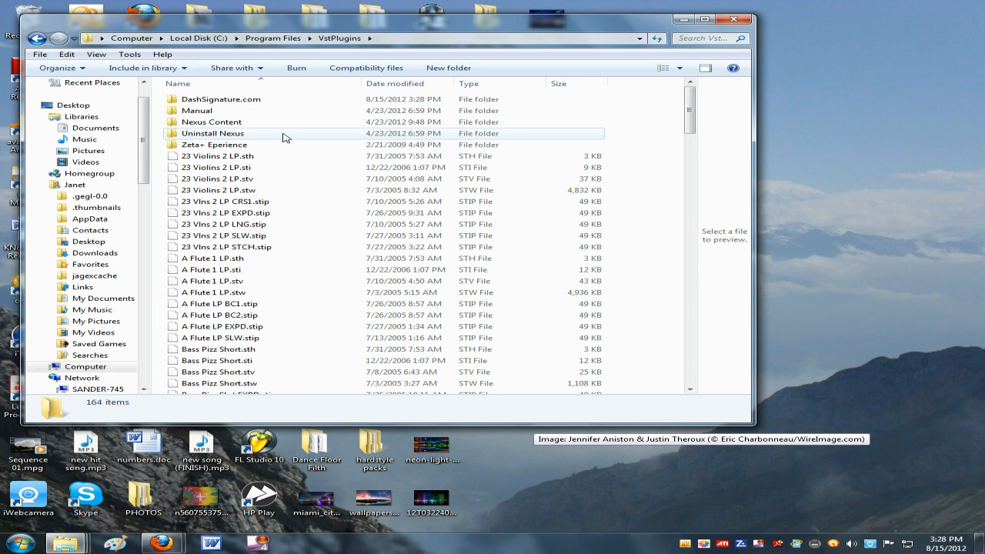
# - Scroll through the VstPlugins folder contents looking for the new plugin folder
pyautogui.scroll(-3)
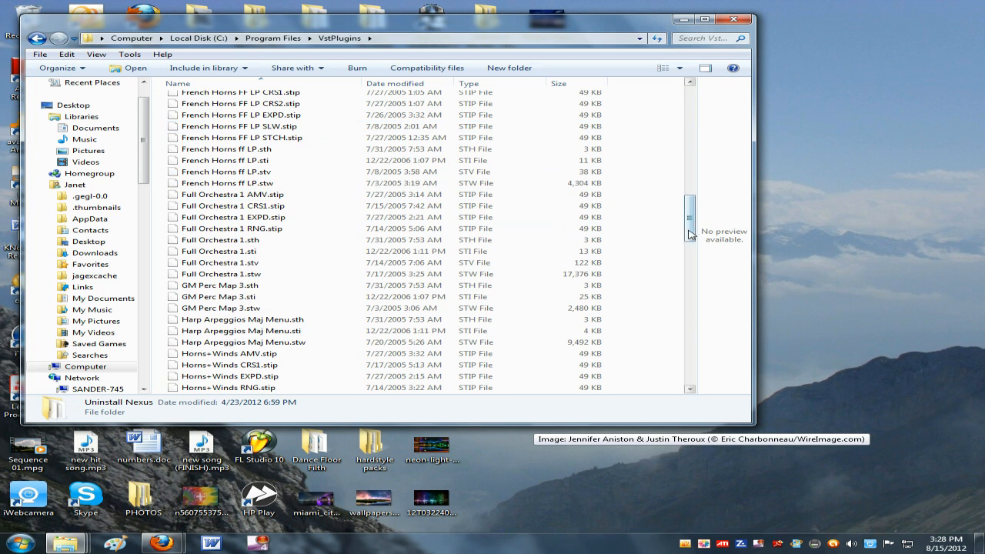
pyautogui.scroll(-3)
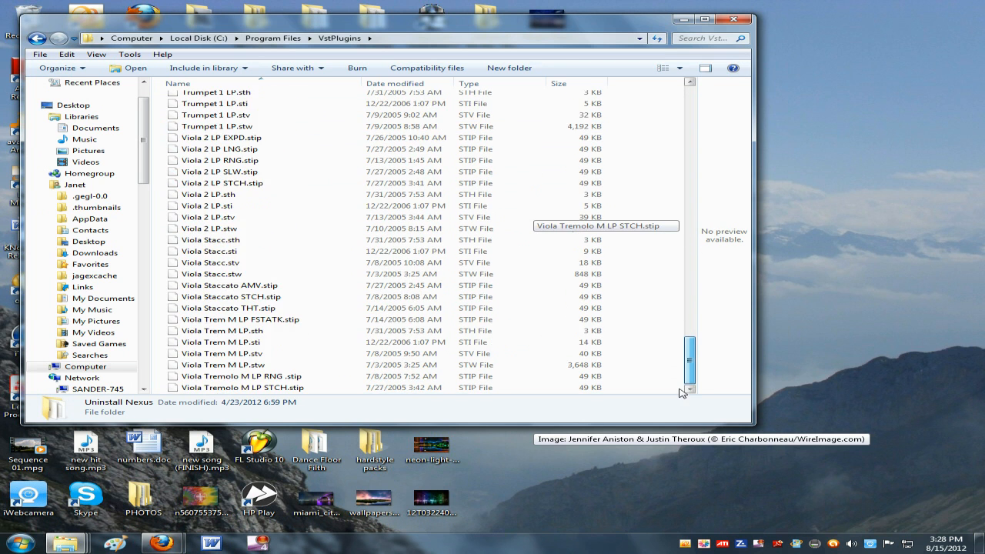
pyautogui.scroll(3)
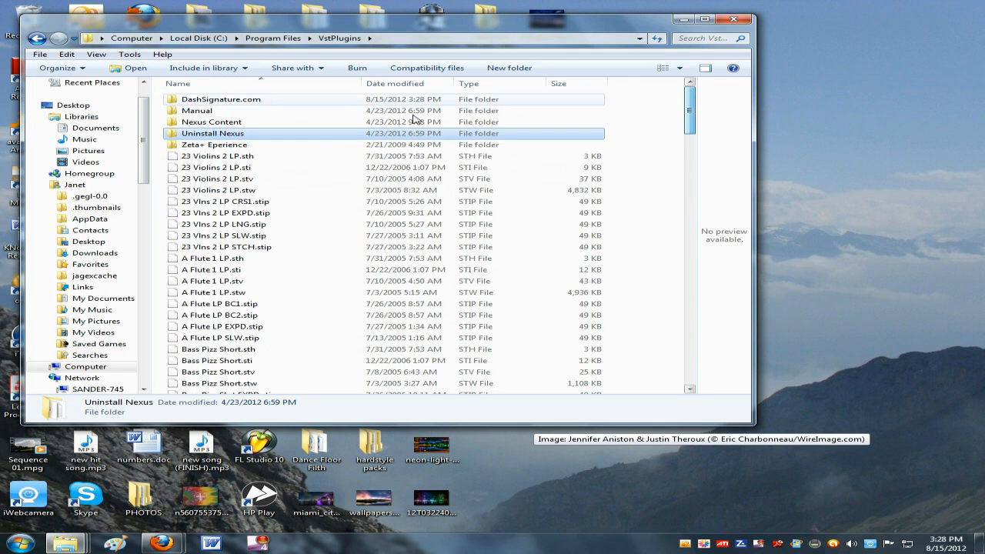
pyautogui.click(212, 121)
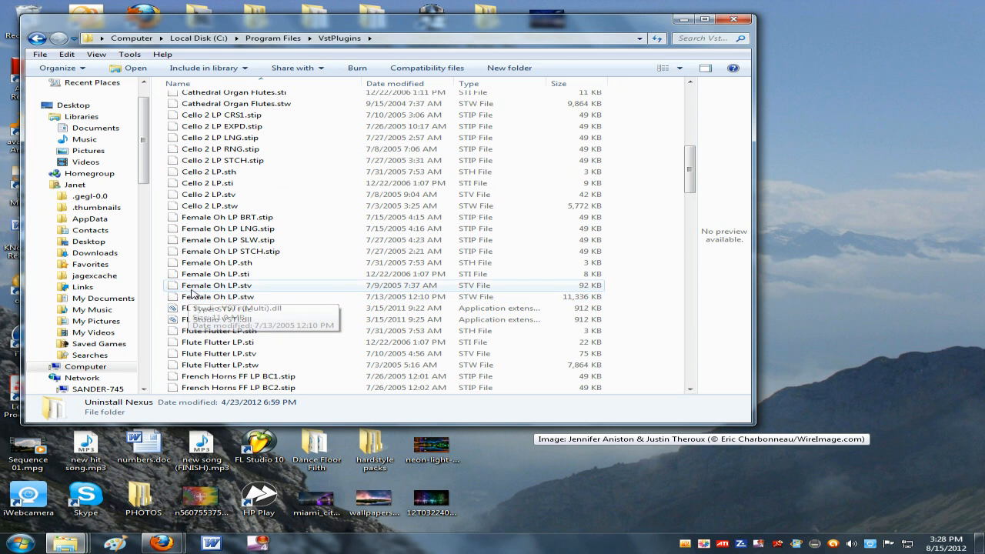
pyautogui.scroll(-3)
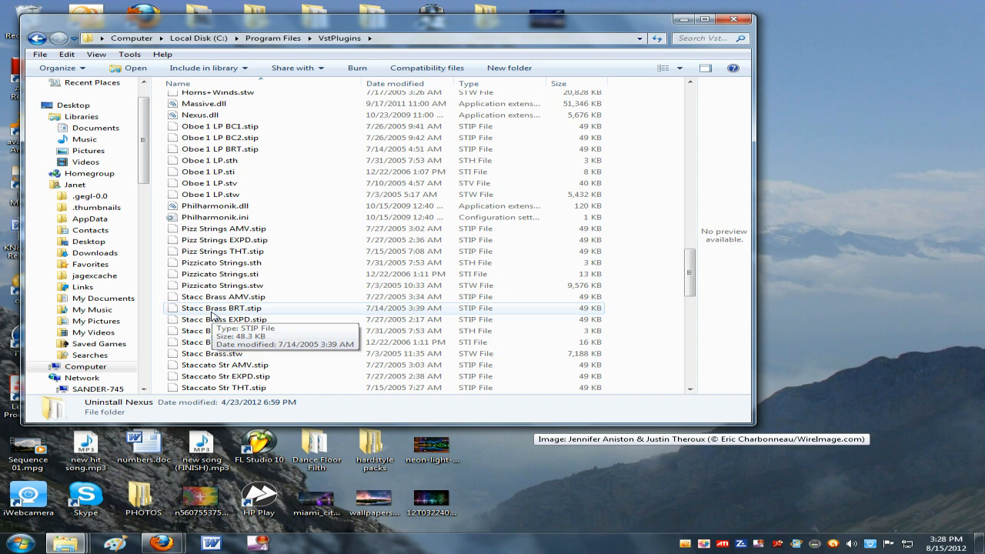
pyautogui.scroll(3)
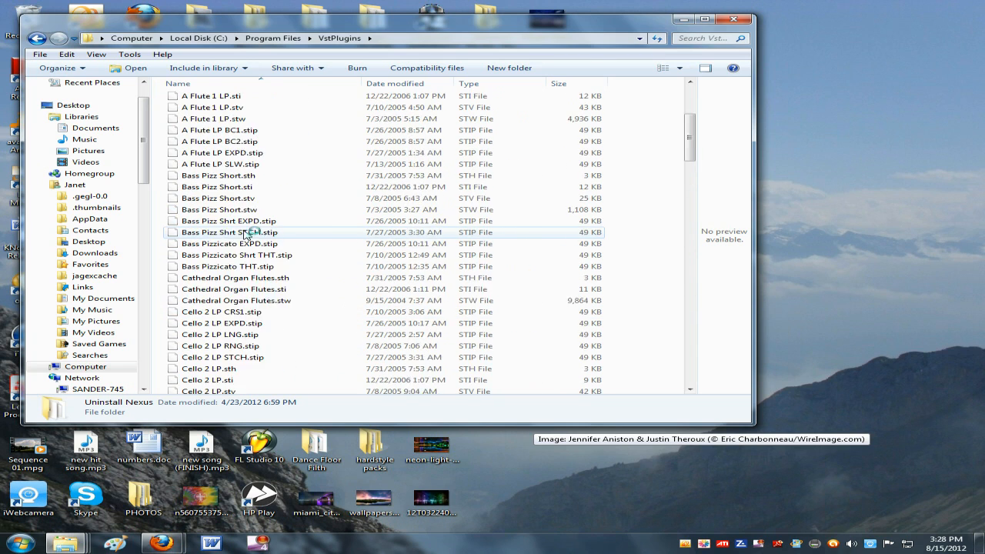
pyautogui.scroll(-3)
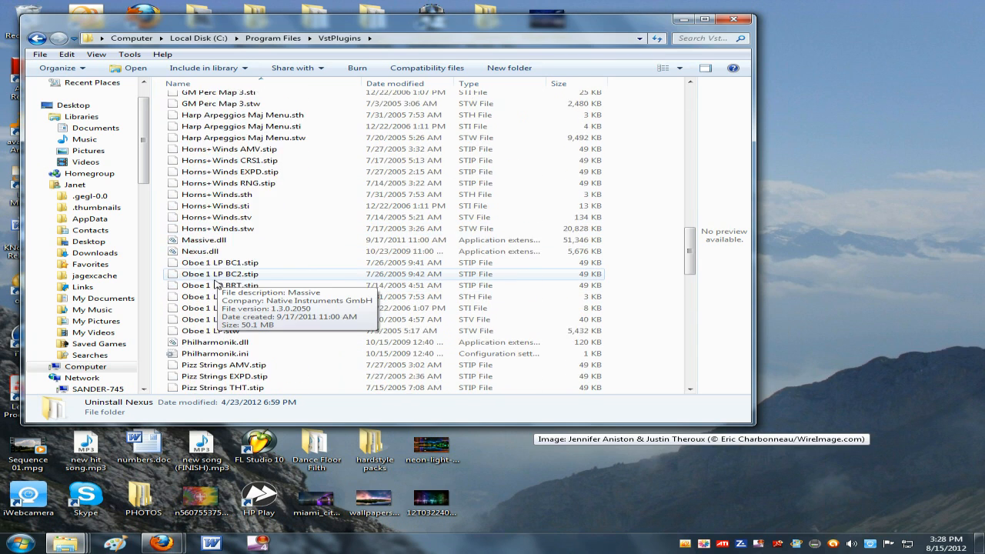
pyautogui.scroll(-3)
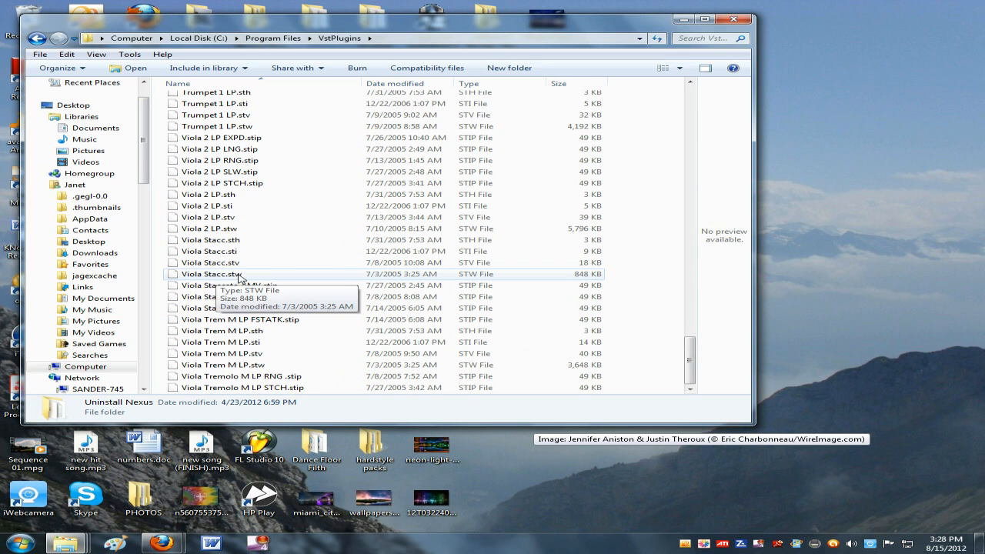
pyautogui.scroll(3)
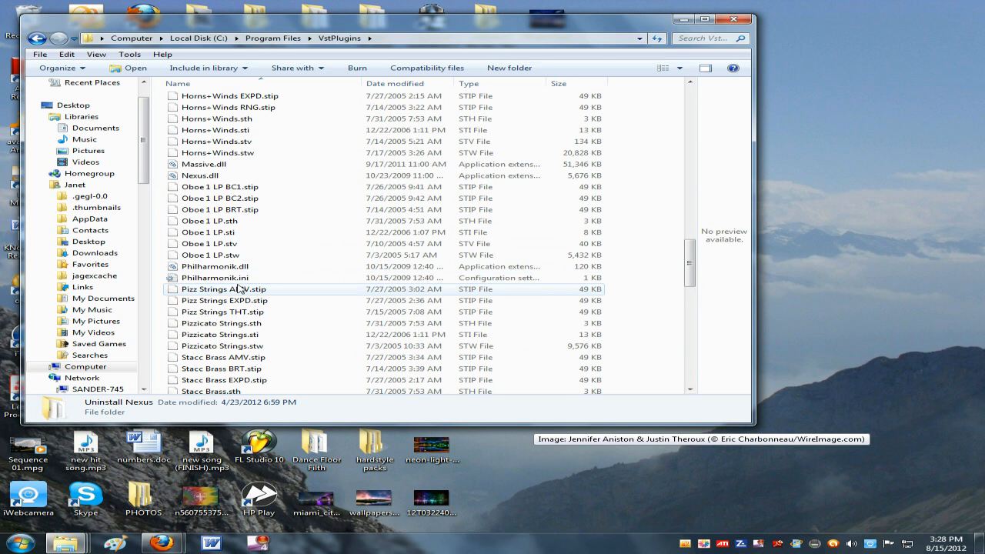
pyautogui.scroll(3)
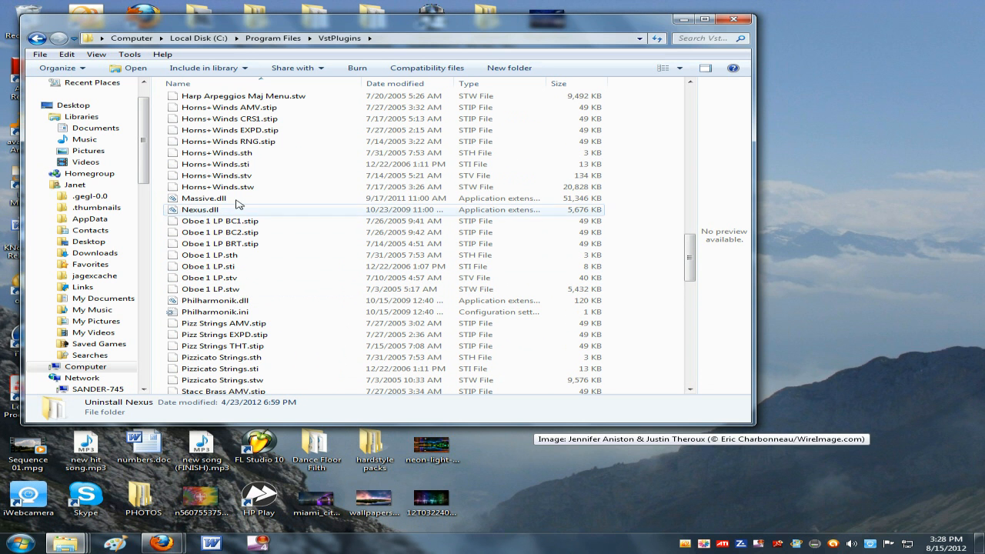
pyautogui.scroll(3)
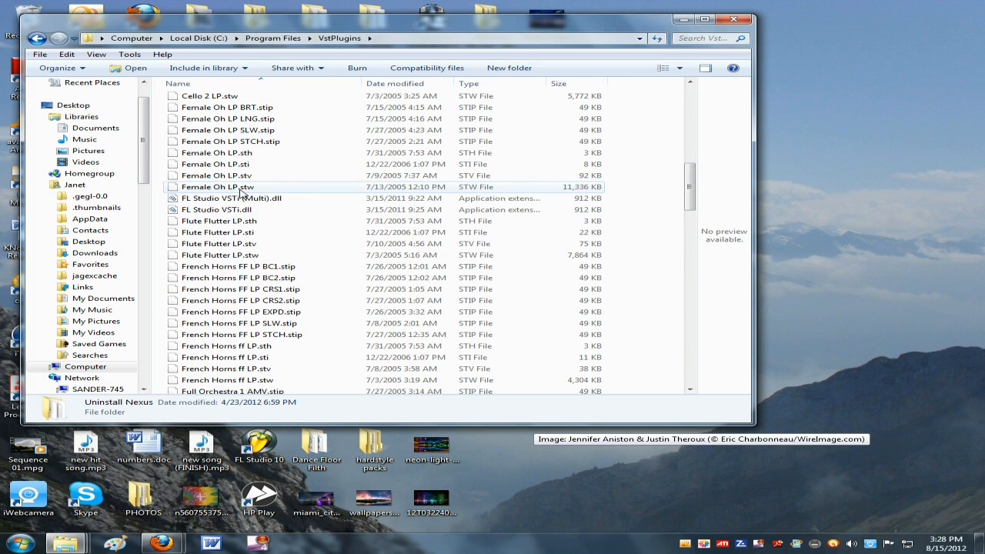
pyautogui.scroll(3)
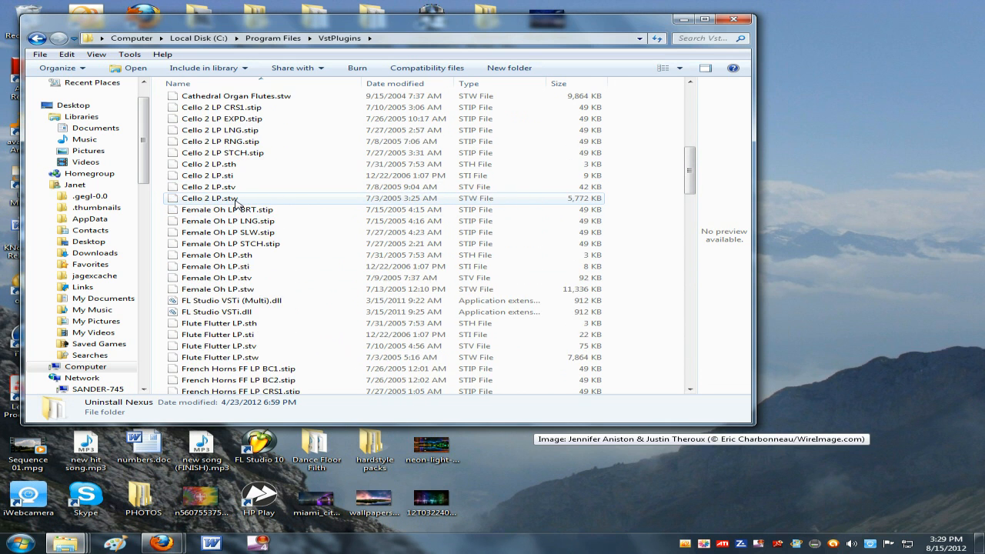
pyautogui.scroll(3)
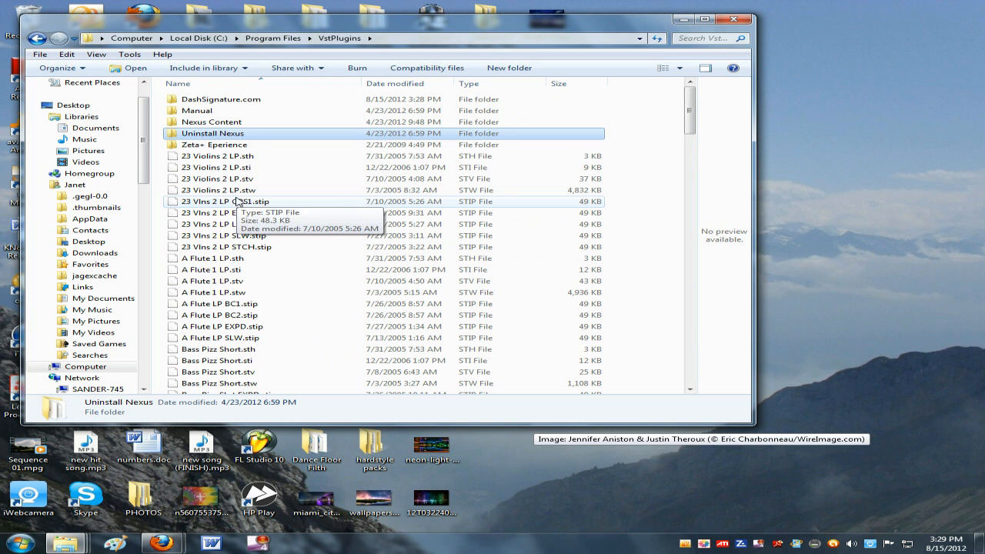
# - Open DashSignature.com, then daHornet, to view daHornet.dll and the installed files
pyautogui.click(196, 110)
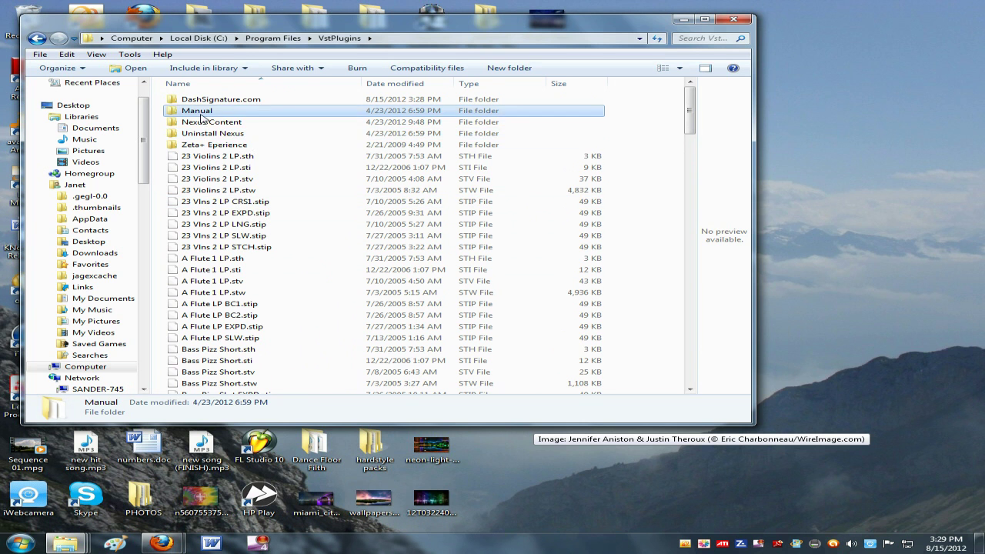
pyautogui.click(221, 99)
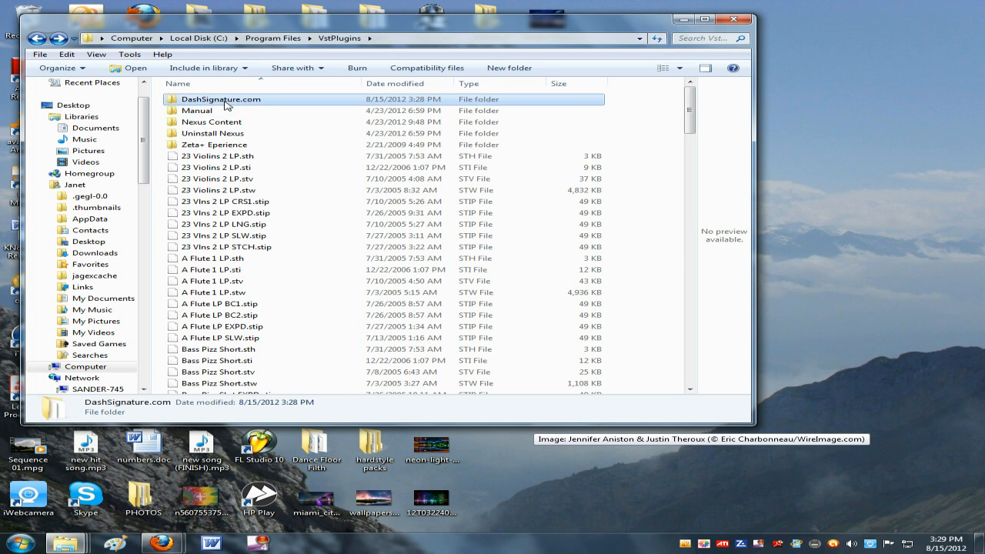
pyautogui.doubleClick(221, 99)
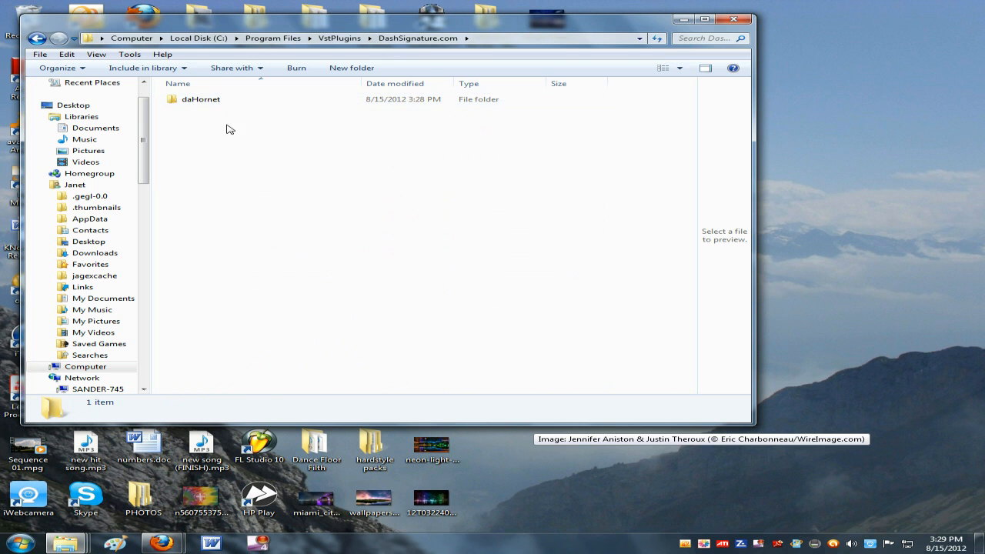
pyautogui.doubleClick(201, 98)
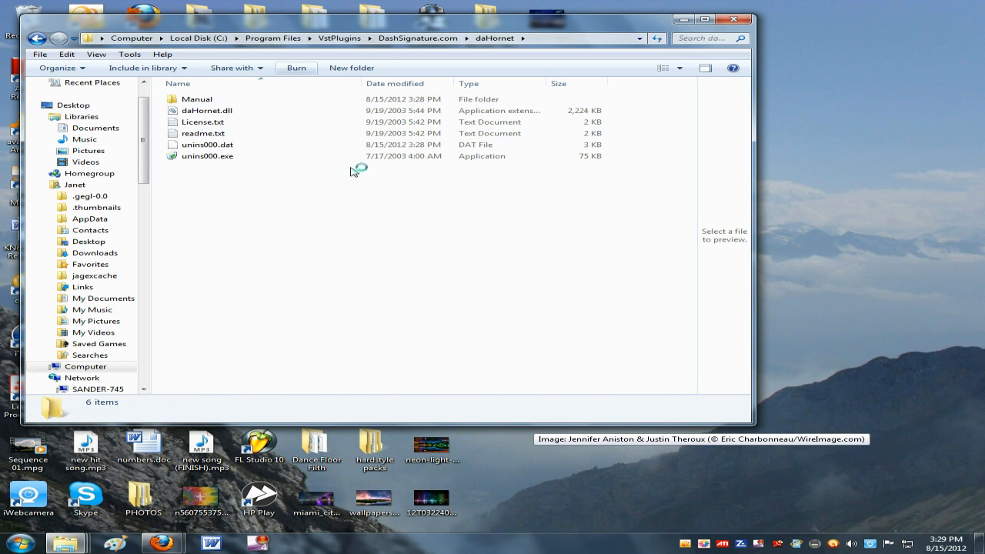
pyautogui.moveTo(746, 29)
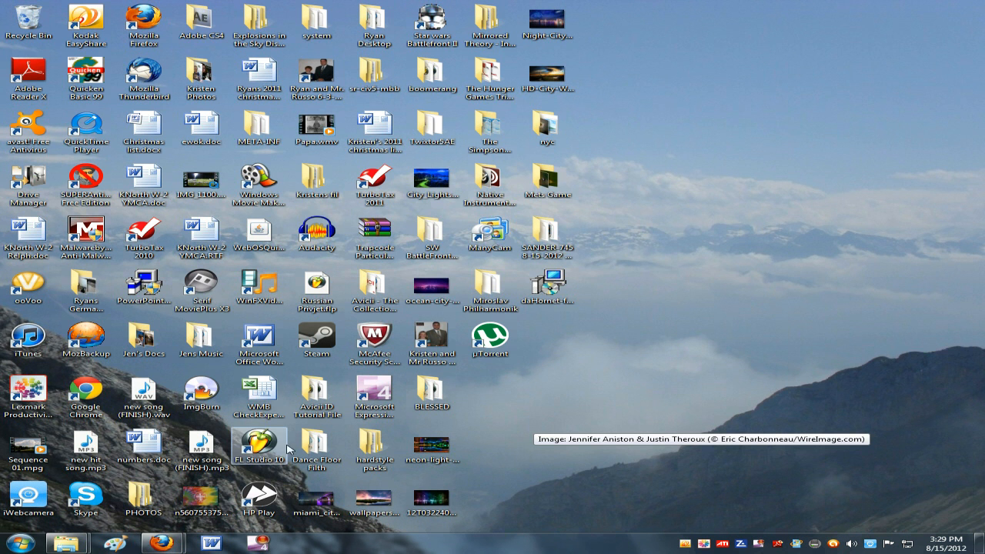
# - Launch FL Studio 10 and open its File settings
pyautogui.doubleClick(259, 446)
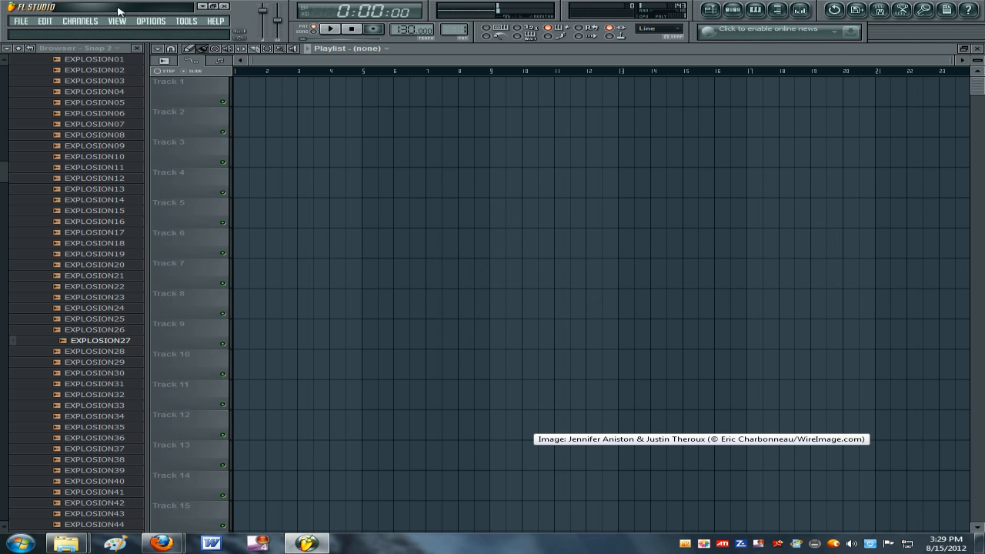
pyautogui.click(150, 21)
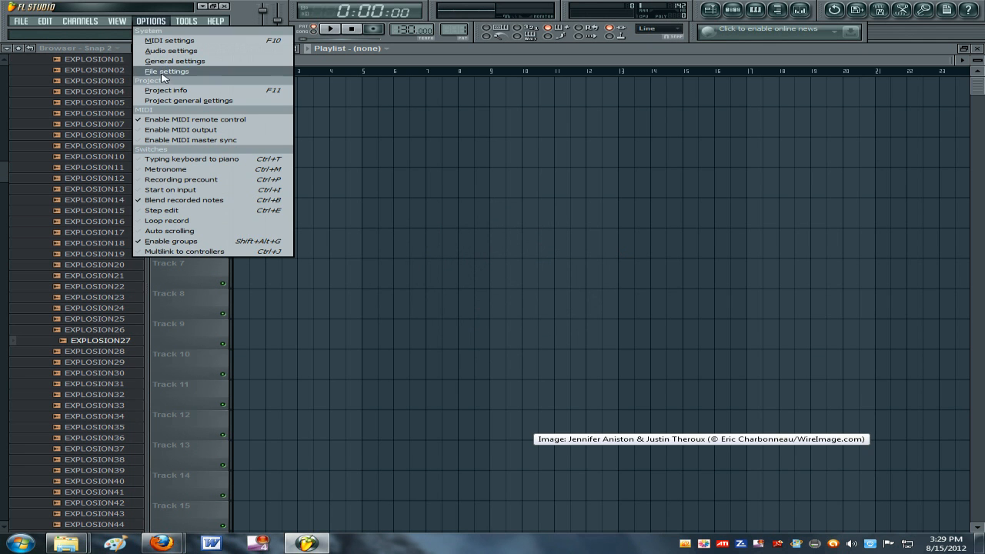
pyautogui.click(166, 71)
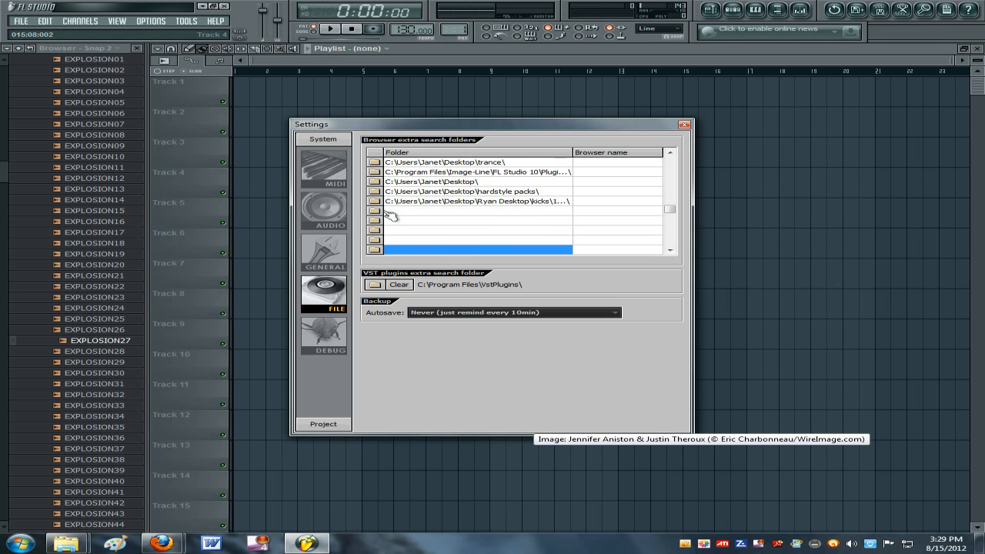
# - Set an empty browser search slot to the VstPlugins\DashSignature.com\daHornet folder
pyautogui.click(375, 224)
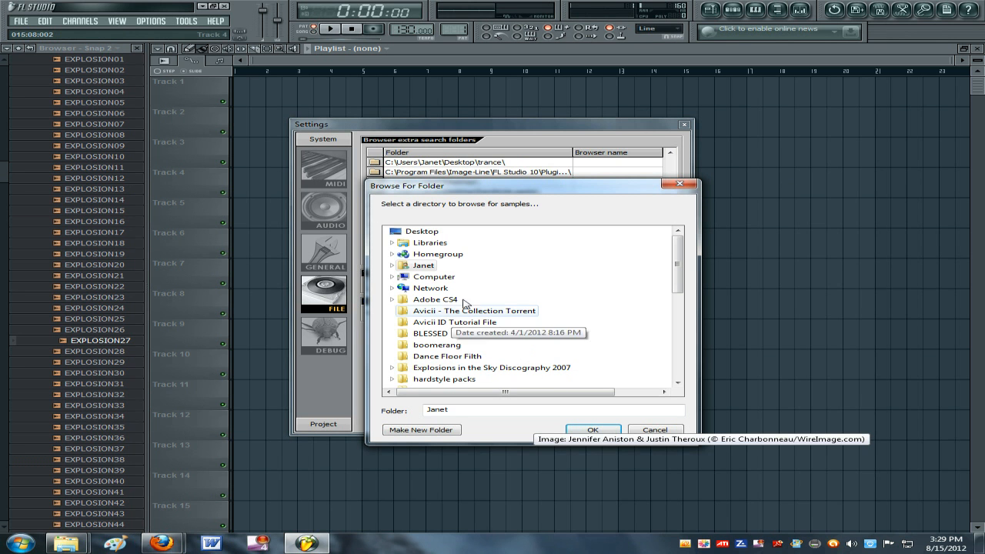
pyautogui.click(433, 277)
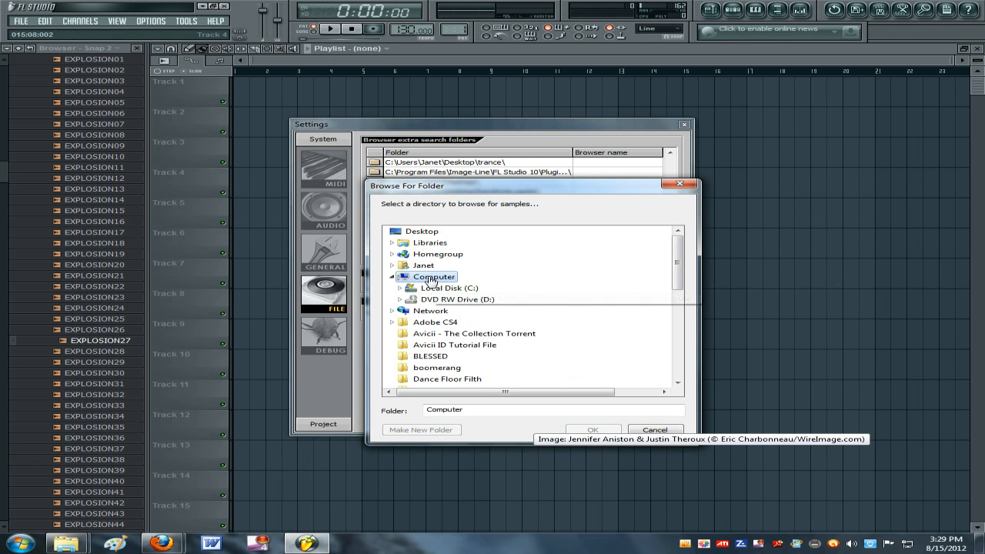
pyautogui.click(450, 287)
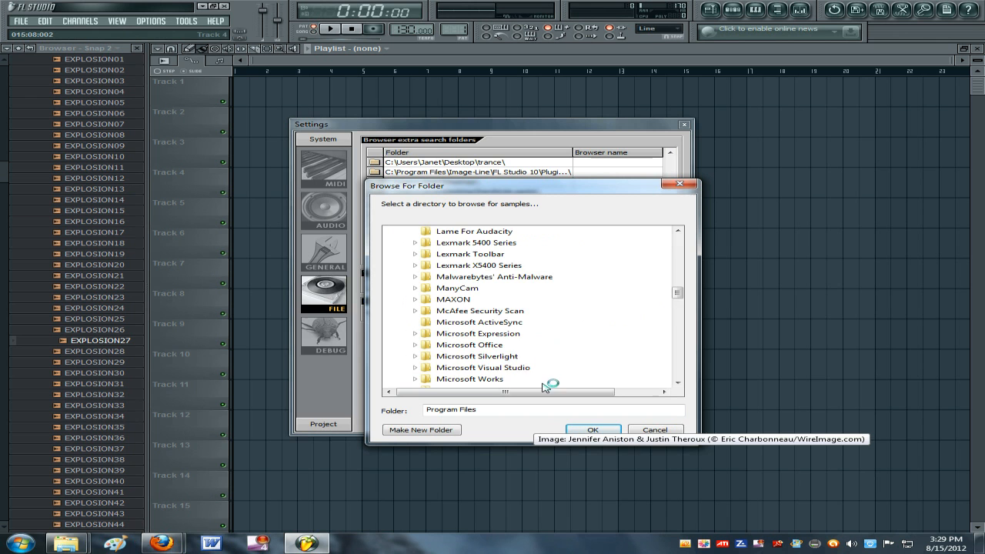
pyautogui.scroll(-3)
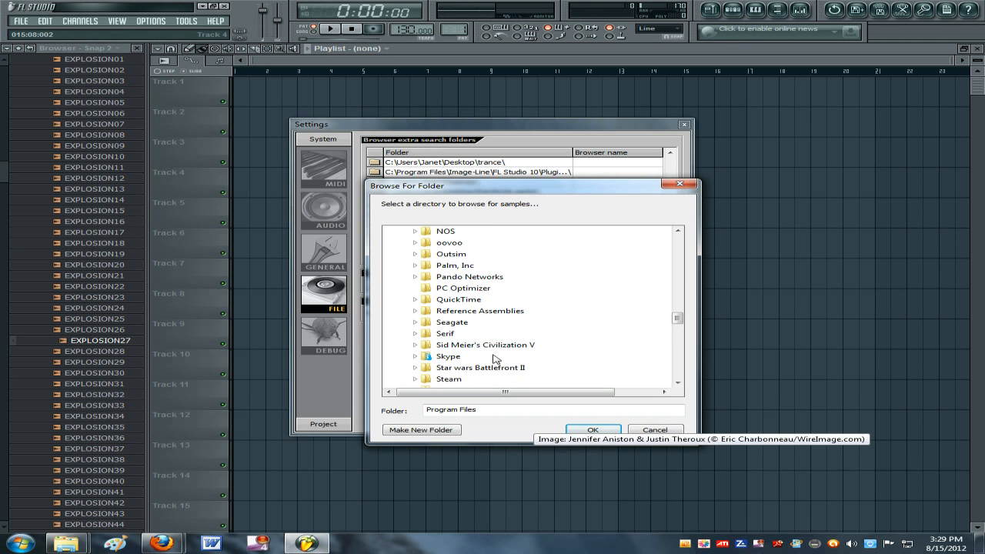
pyautogui.scroll(-3)
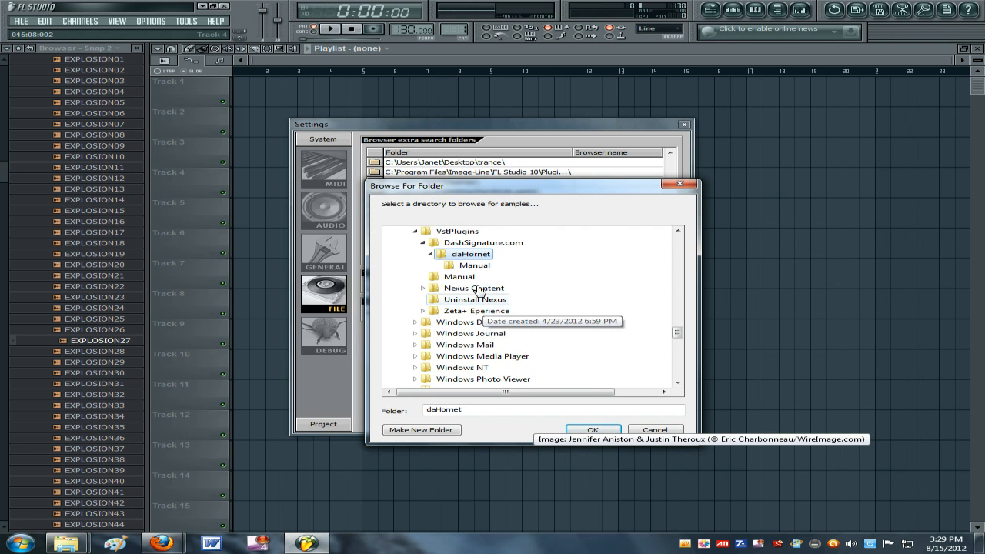
pyautogui.click(592, 429)
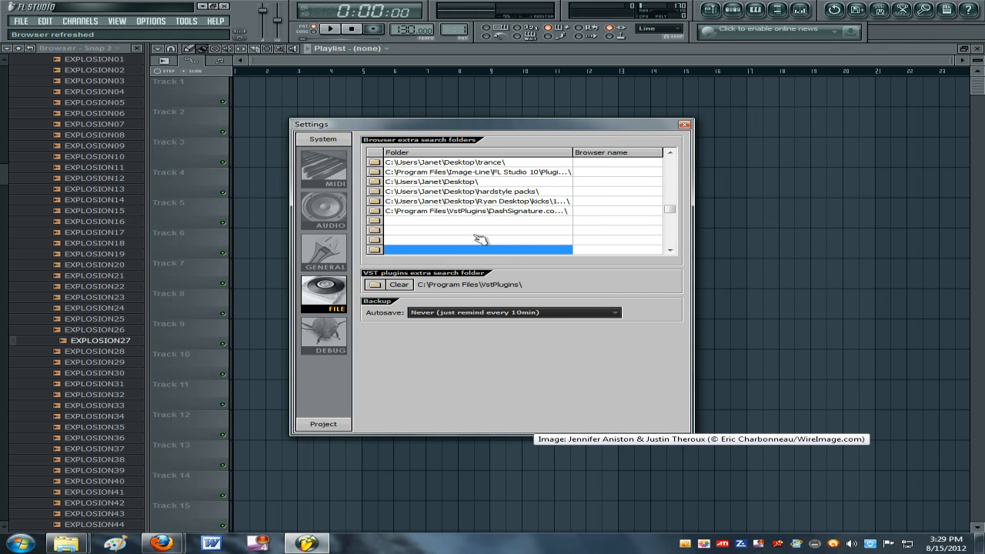
pyautogui.moveTo(423, 142)
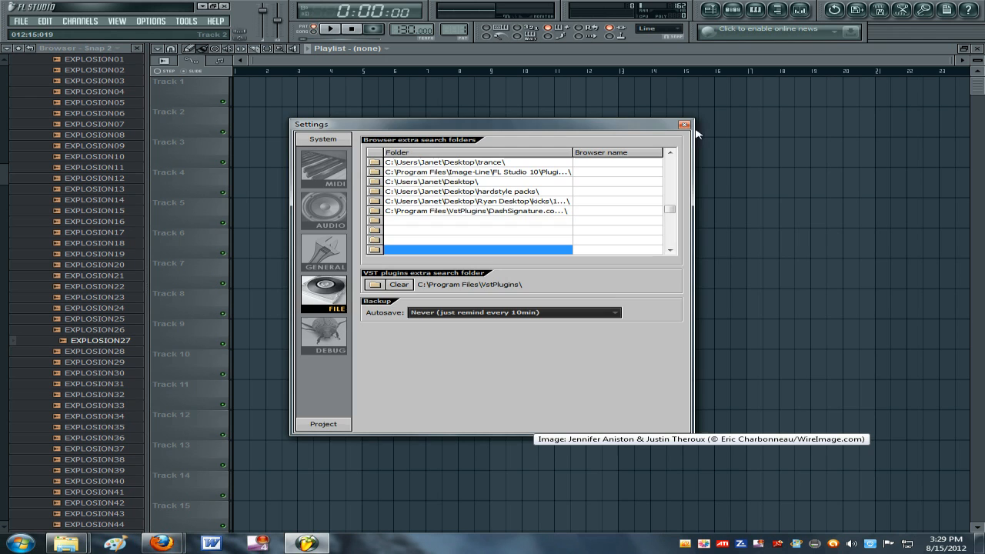
# - Close Settings and refresh the generator plugin list so daHornet is detected
pyautogui.click(683, 124)
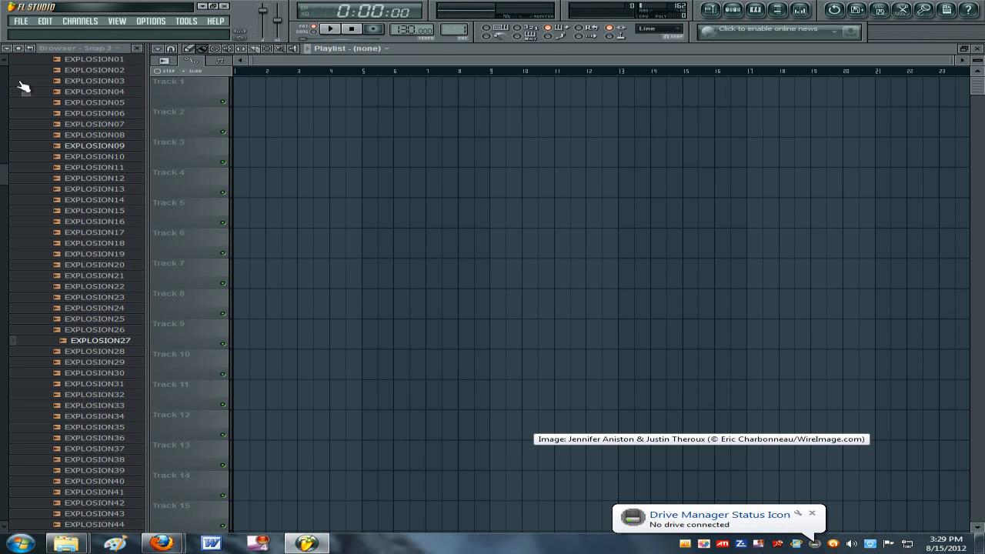
pyautogui.click(80, 20)
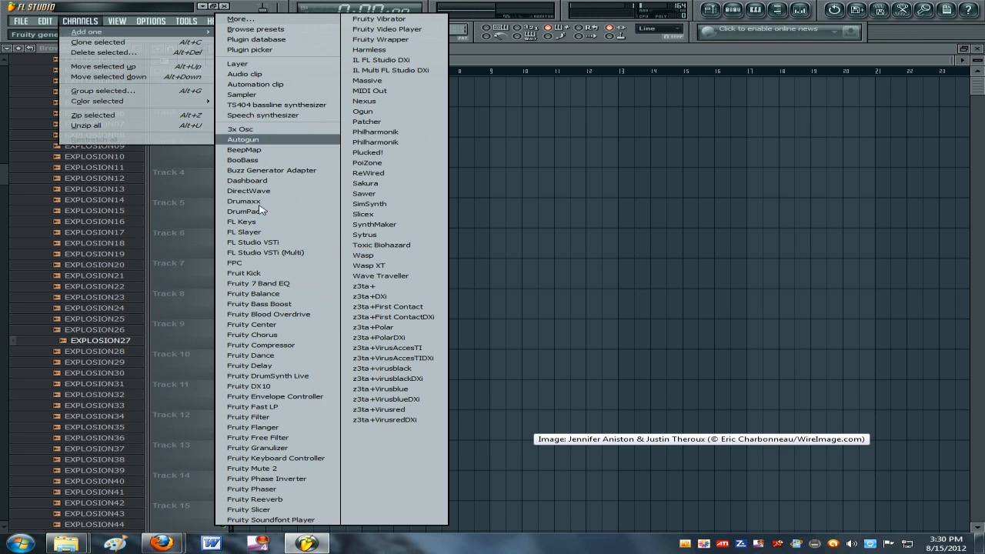
pyautogui.moveTo(395, 141)
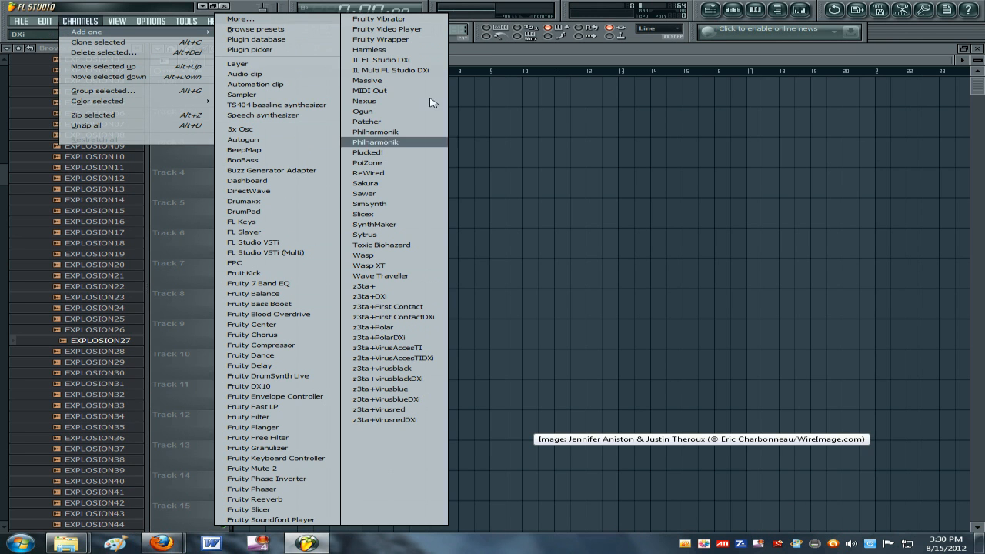
pyautogui.click(151, 21)
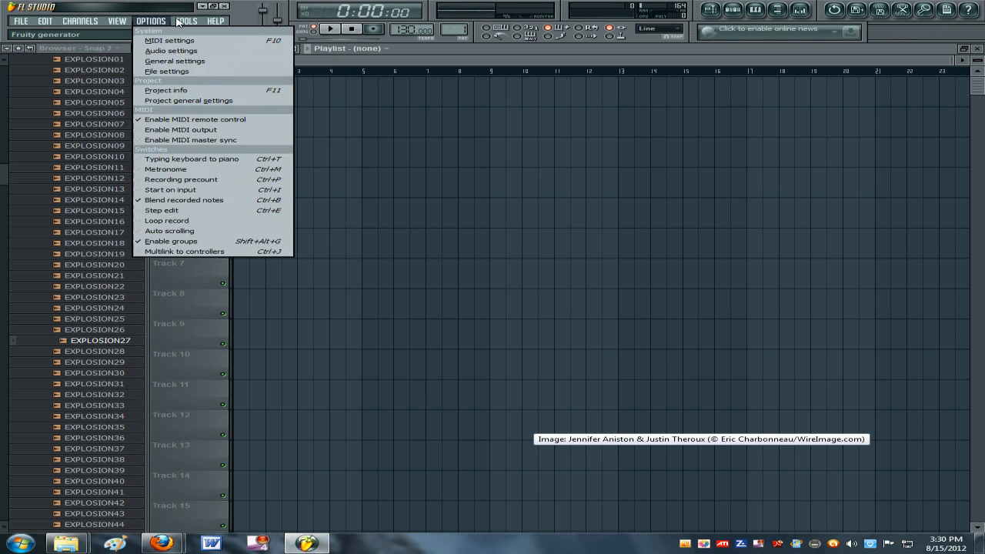
pyautogui.click(216, 21)
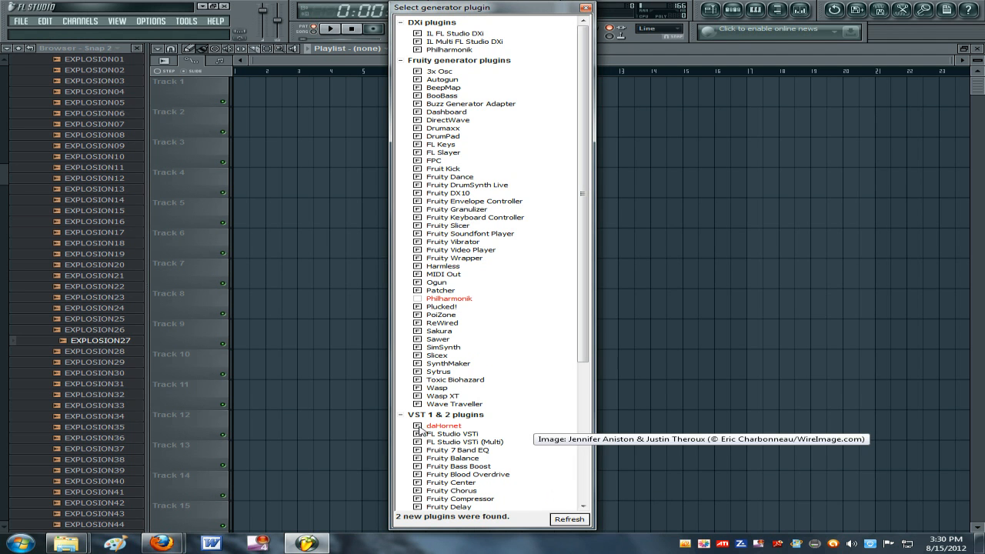
pyautogui.moveTo(500, 6)
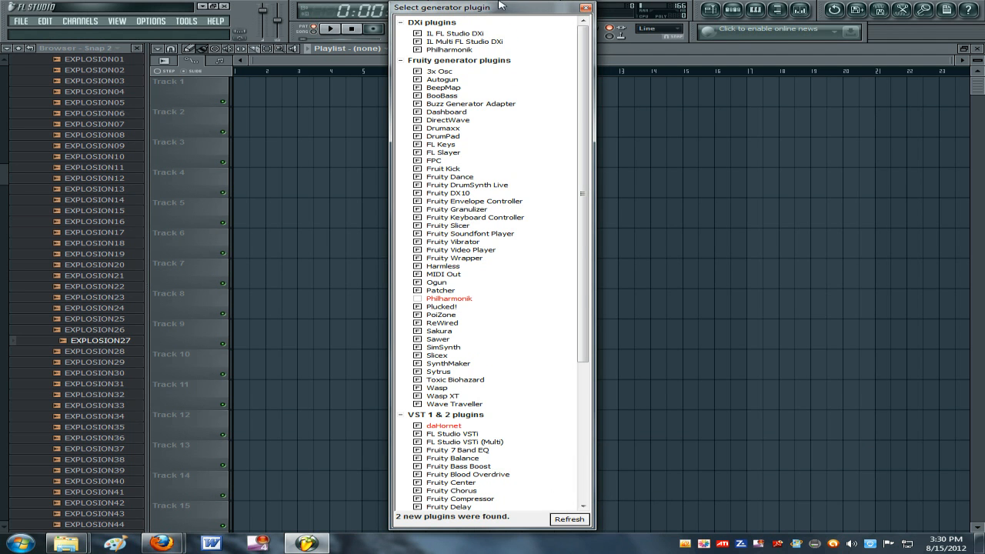
pyautogui.scroll(-3)
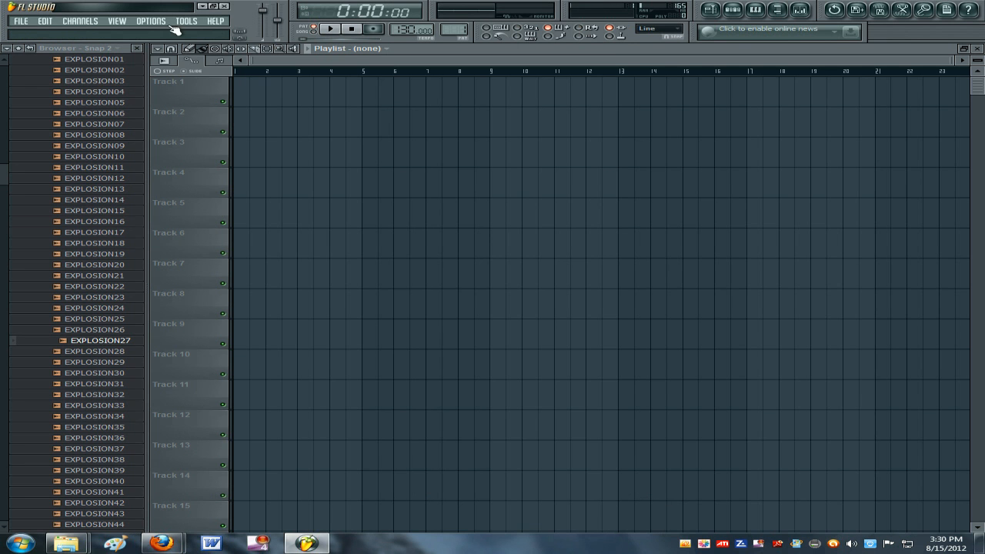
pyautogui.moveTo(73, 29)
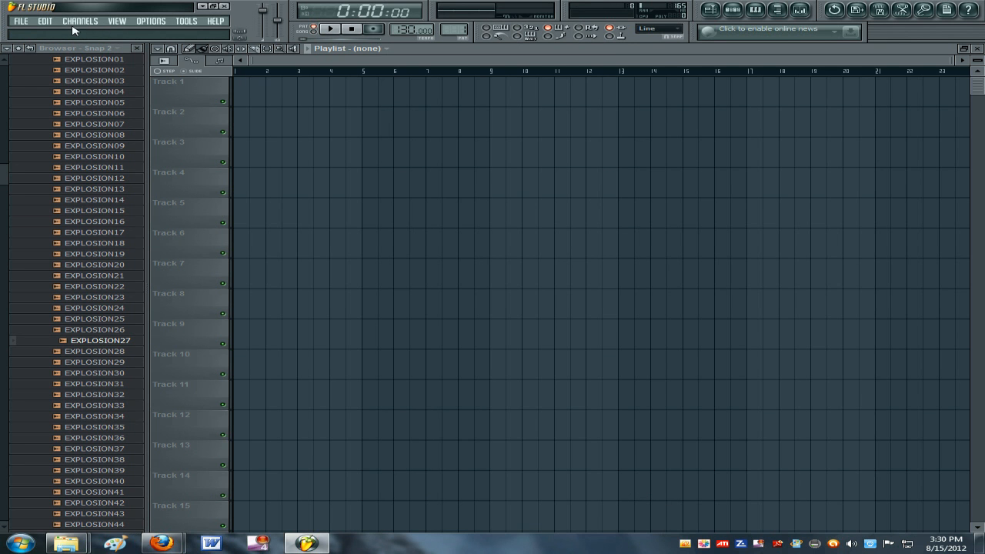
# - Add a daHornet channel, dismiss the serial warning, and begin entering the serial number
pyautogui.click(80, 21)
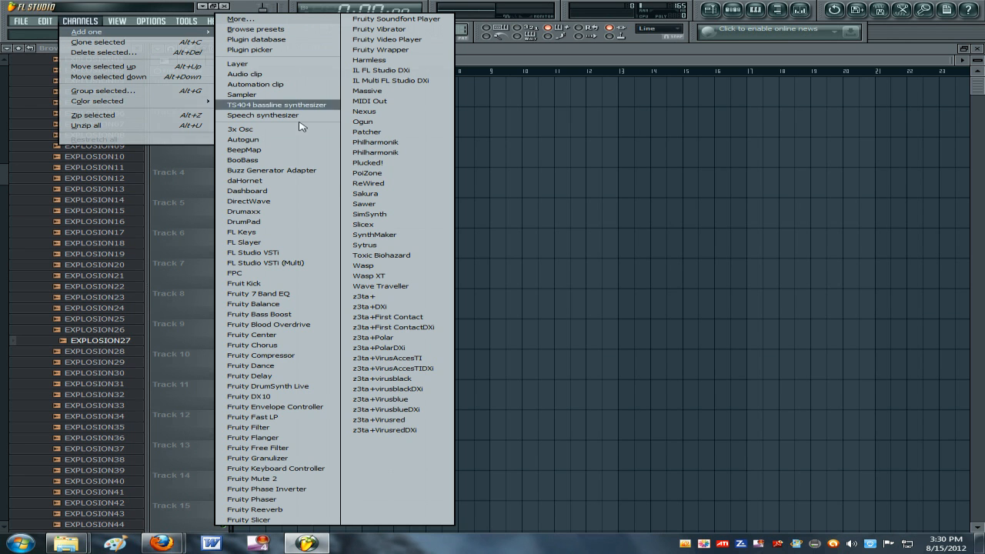
pyautogui.click(244, 180)
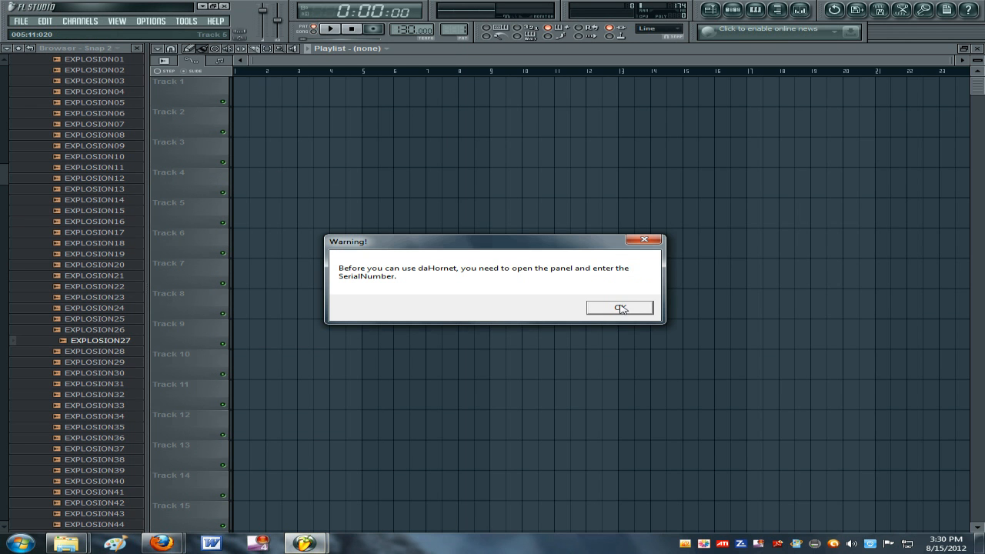
pyautogui.click(618, 308)
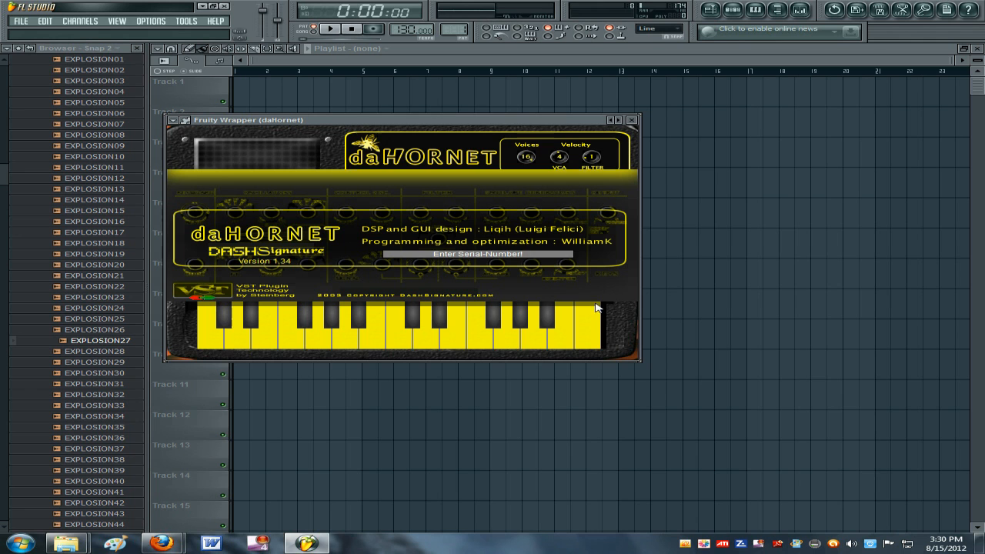
pyautogui.click(477, 253)
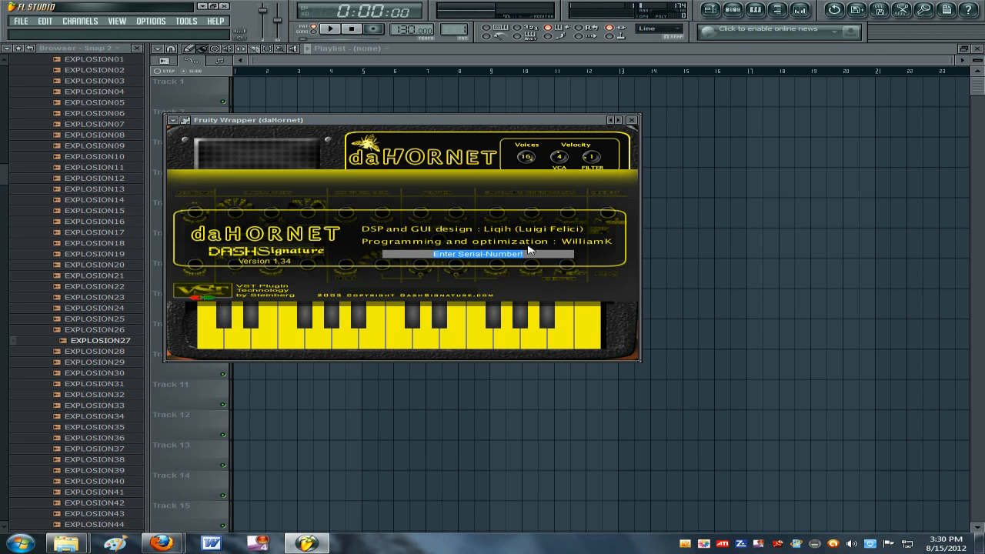
pyautogui.moveTo(543, 195)
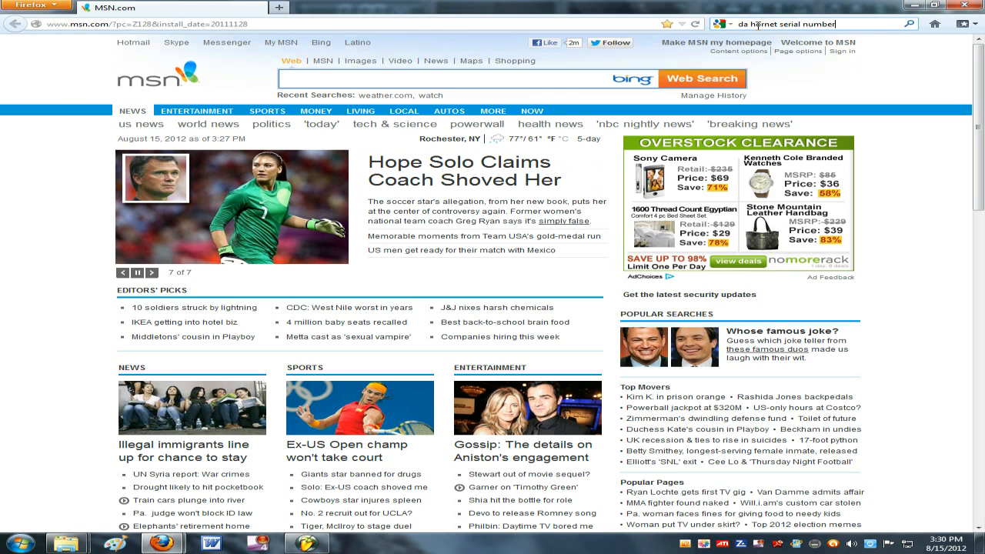
# - Search 'da hornet serial number' and open the serialnumber.in Serial Box 0.6.1 page
pyautogui.press('Return')
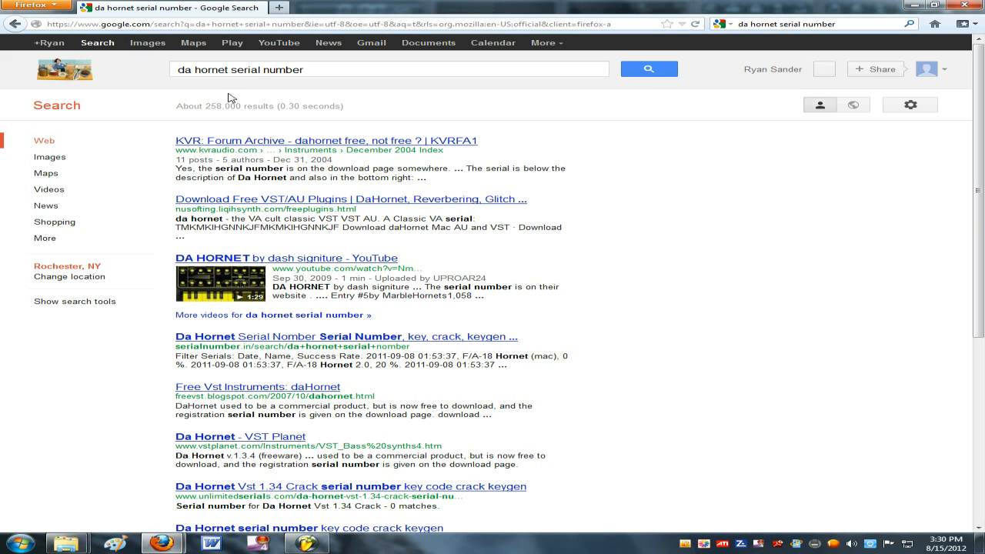
pyautogui.moveTo(377, 195)
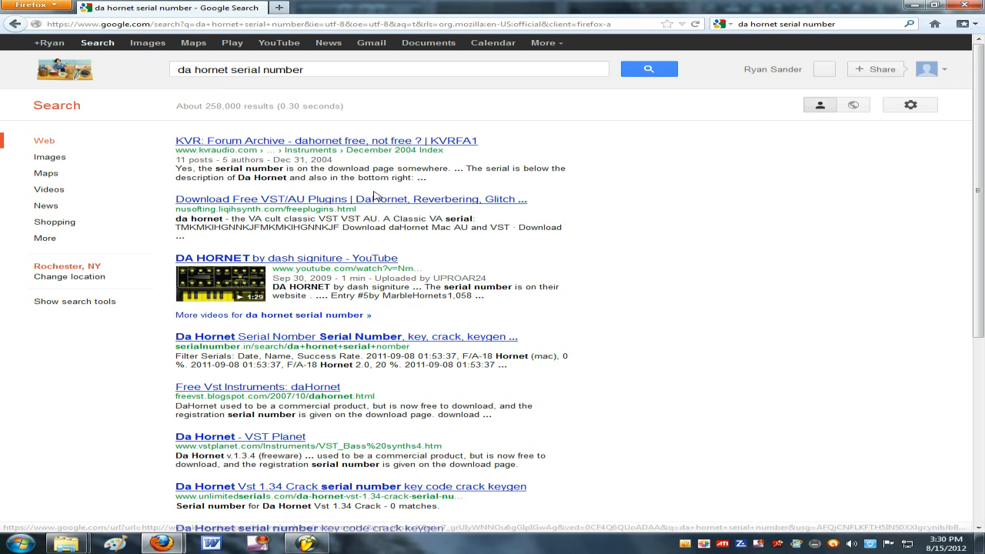
pyautogui.click(331, 343)
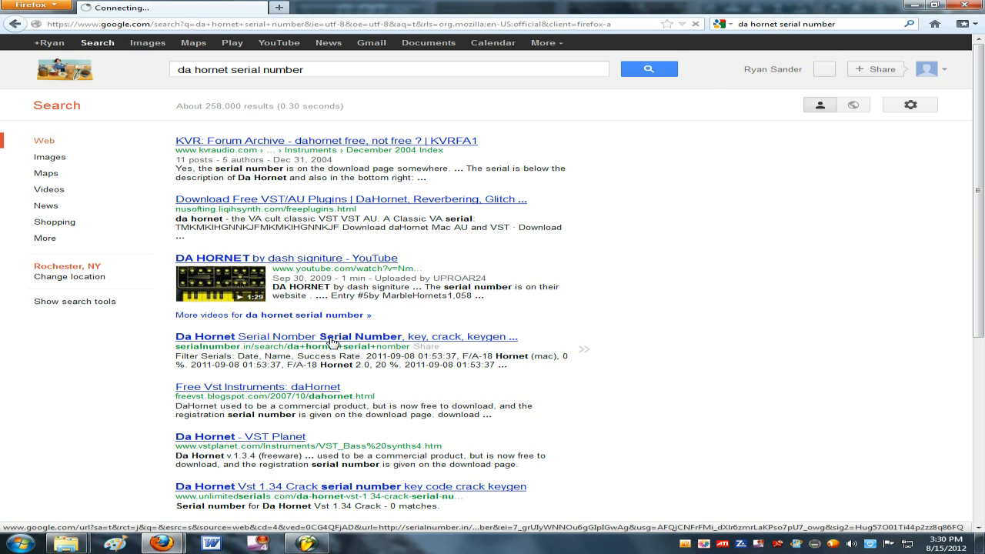
pyautogui.click(345, 337)
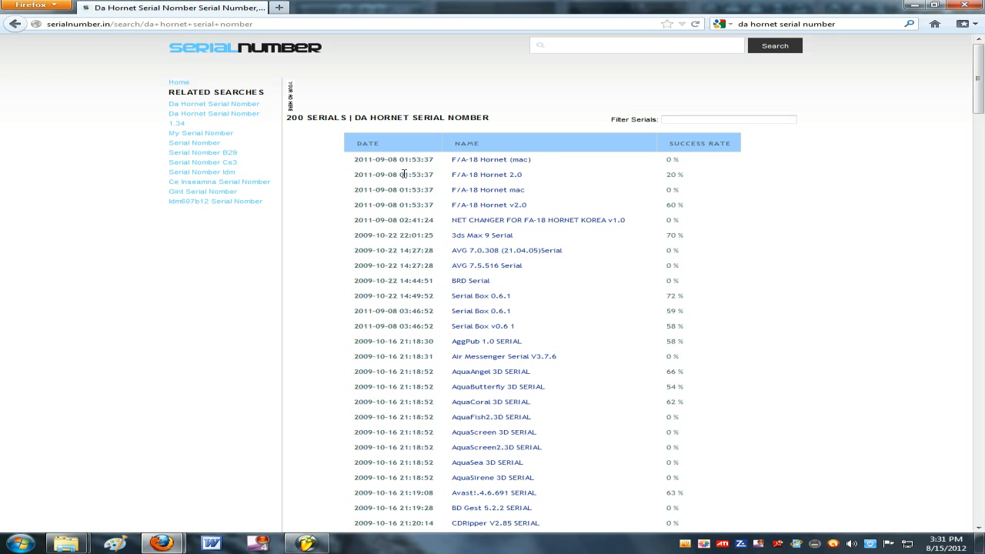
pyautogui.scroll(-3)
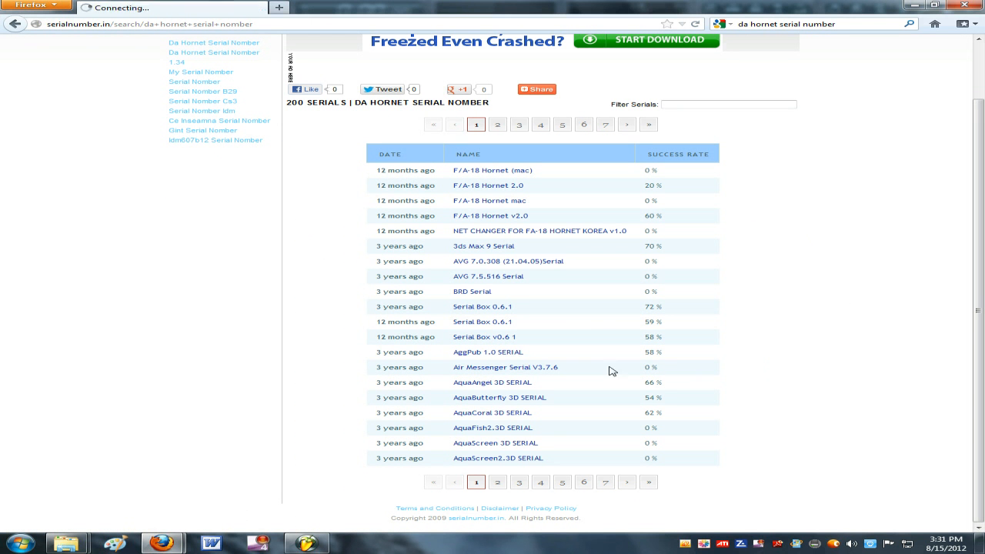
pyautogui.moveTo(484, 306)
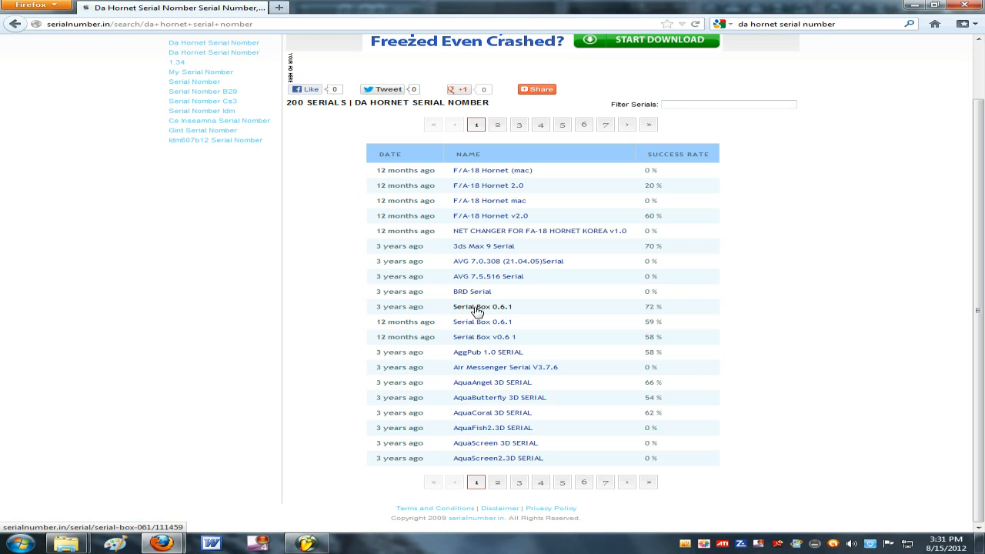
pyautogui.click(481, 306)
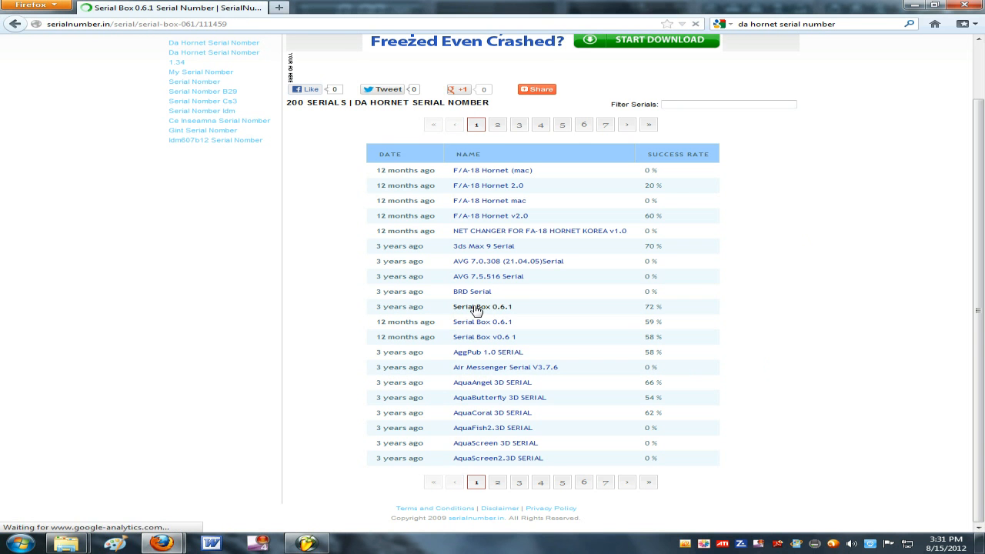
pyautogui.click(482, 306)
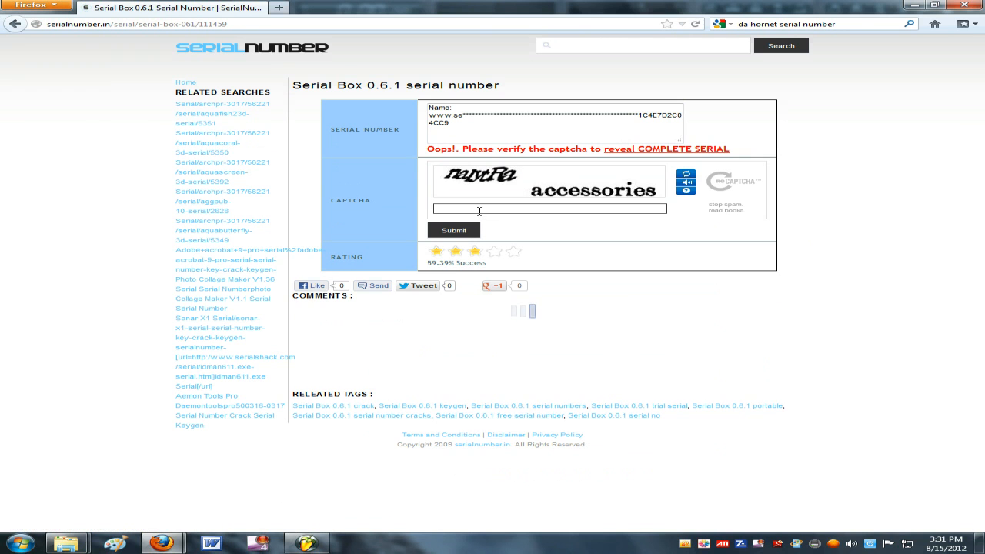
# - Answer the captcha 'lemagne,romerces', submit it, and bring up copy options for the serial
pyautogui.click(685, 177)
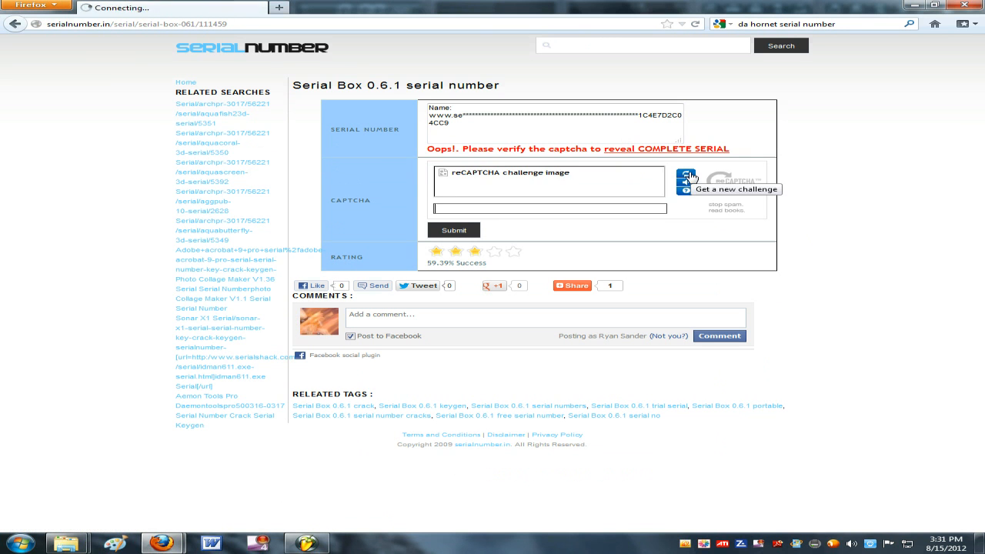
pyautogui.click(684, 178)
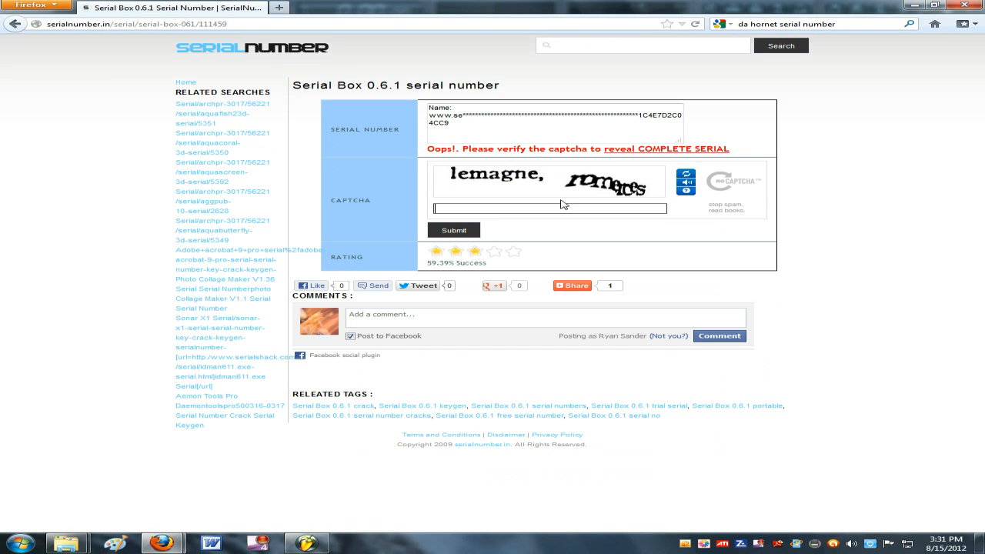
pyautogui.write('lem')
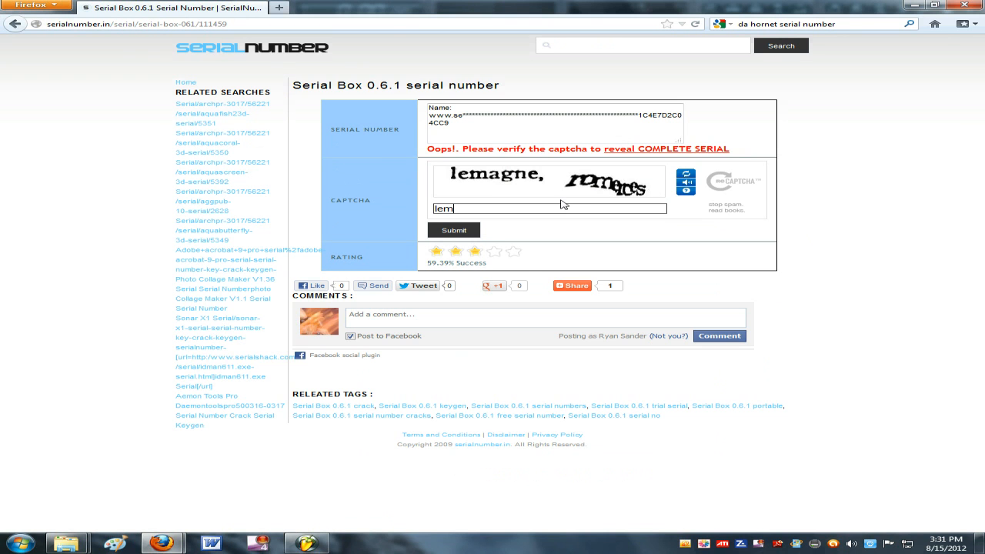
pyautogui.write('agne')
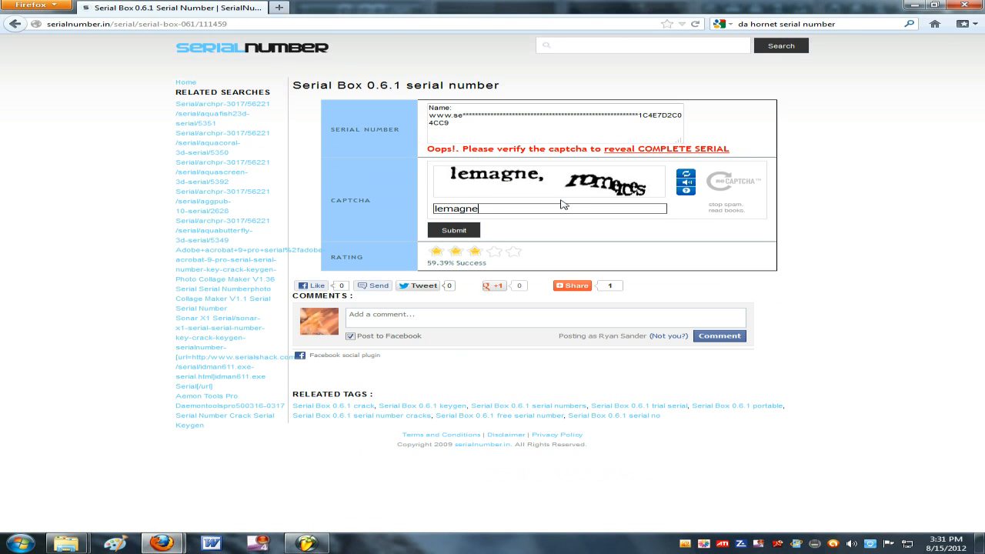
pyautogui.write(',')
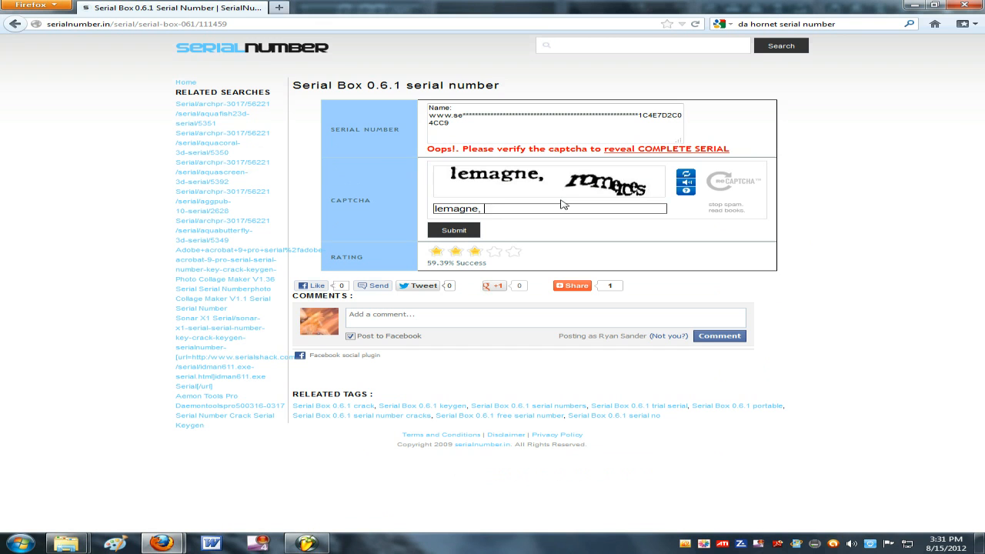
pyautogui.write('rom')
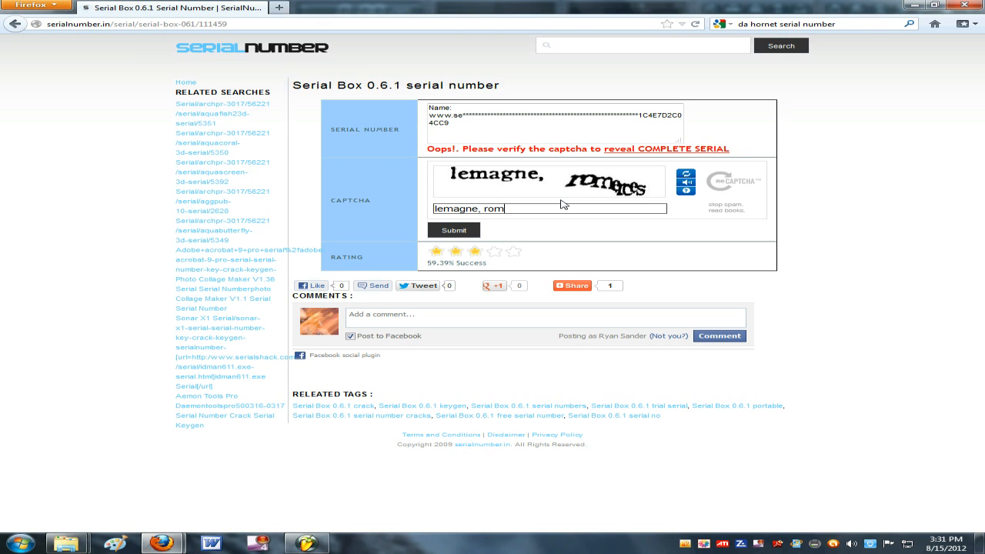
pyautogui.write('erces')
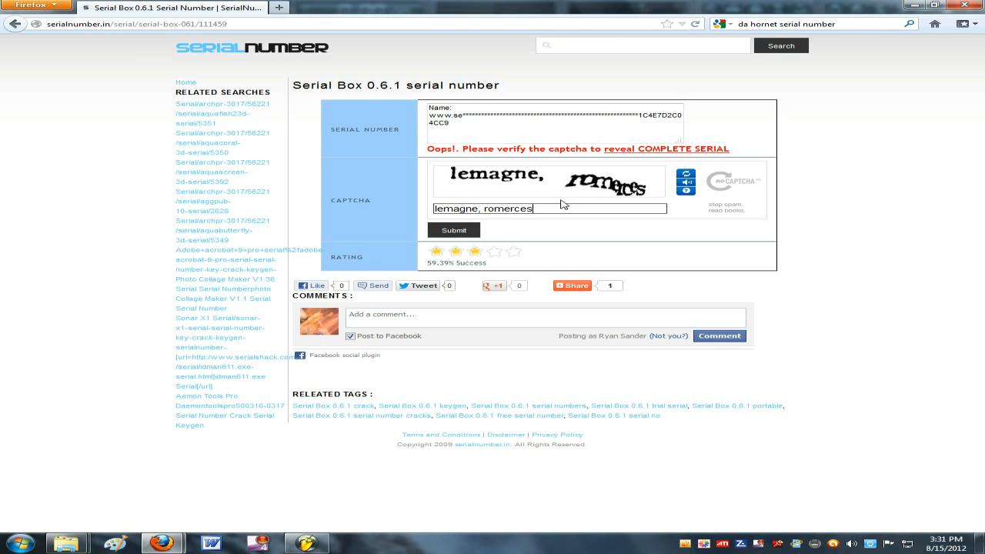
pyautogui.moveTo(457, 235)
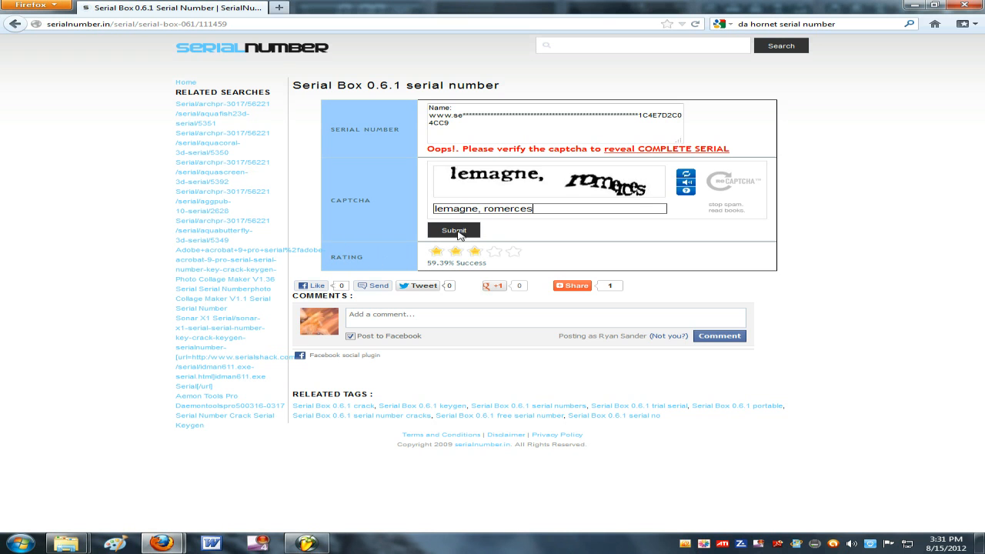
pyautogui.click(453, 230)
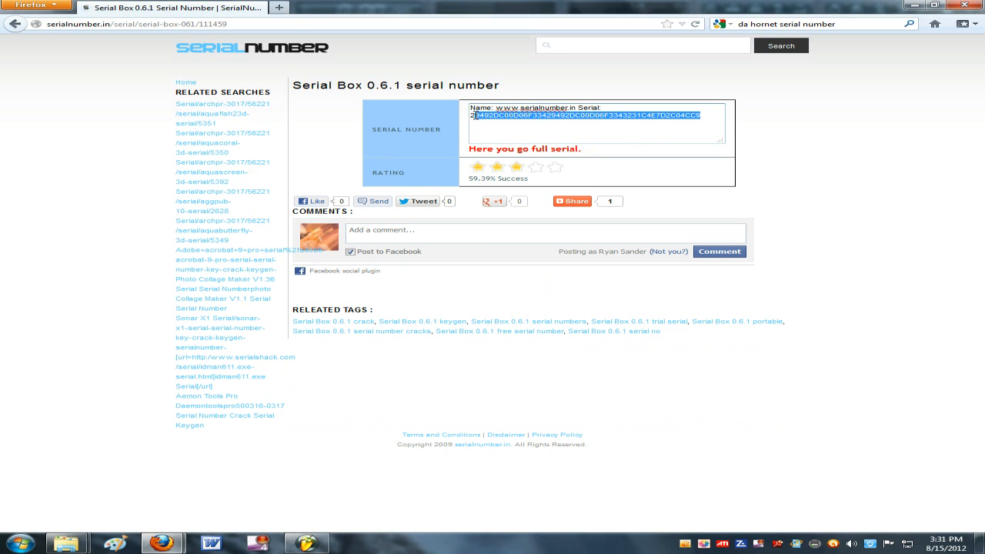
pyautogui.rightClick(592, 123)
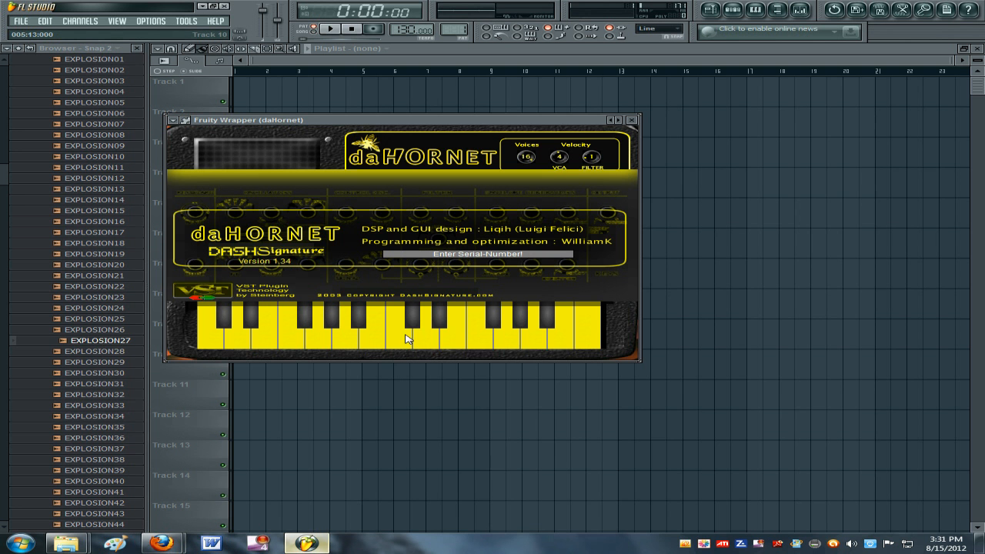
# - Paste the copied serial into daHornet's 'Enter Serial-Number' field, then return to Firefox
pyautogui.rightClick(477, 254)
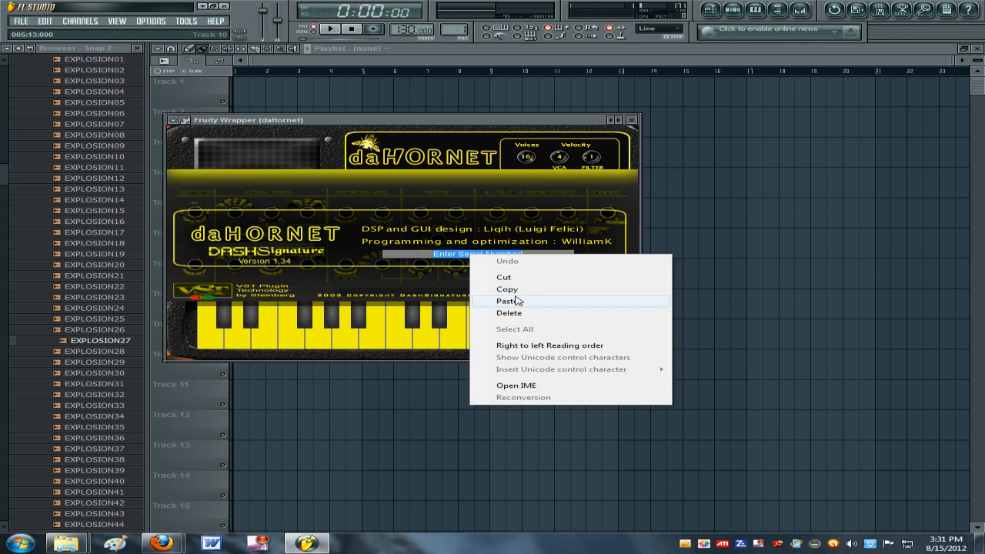
pyautogui.click(511, 301)
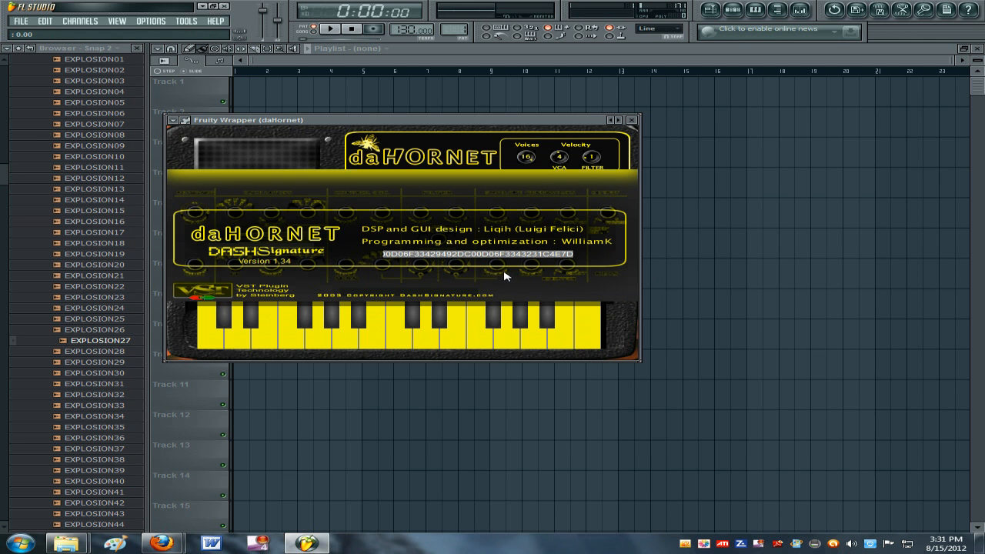
pyautogui.moveTo(457, 299)
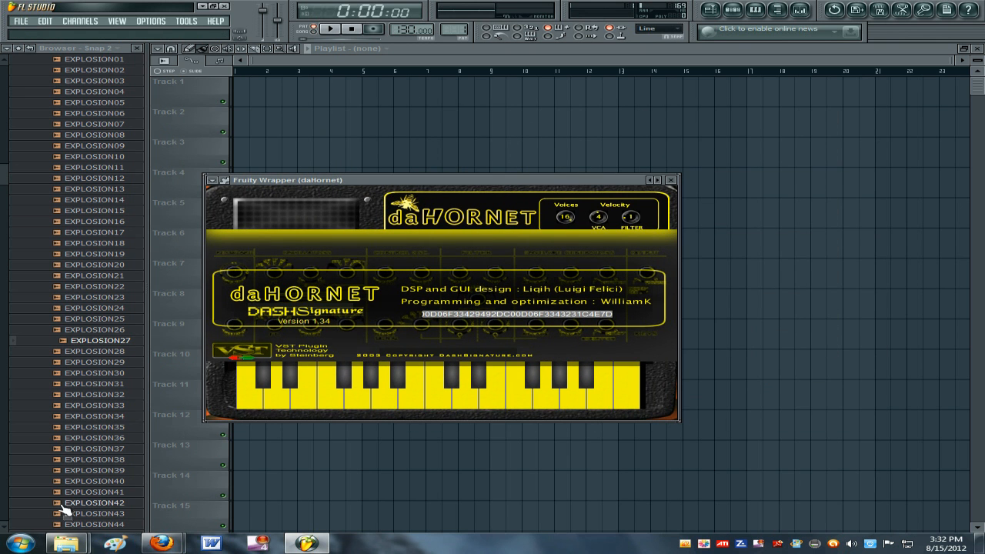
pyautogui.moveTo(162, 543)
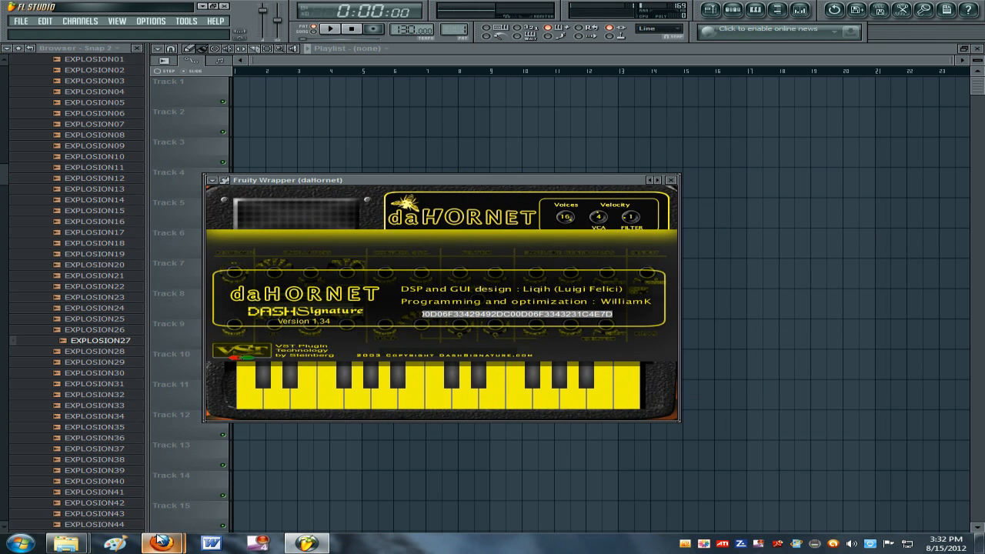
pyautogui.click(162, 543)
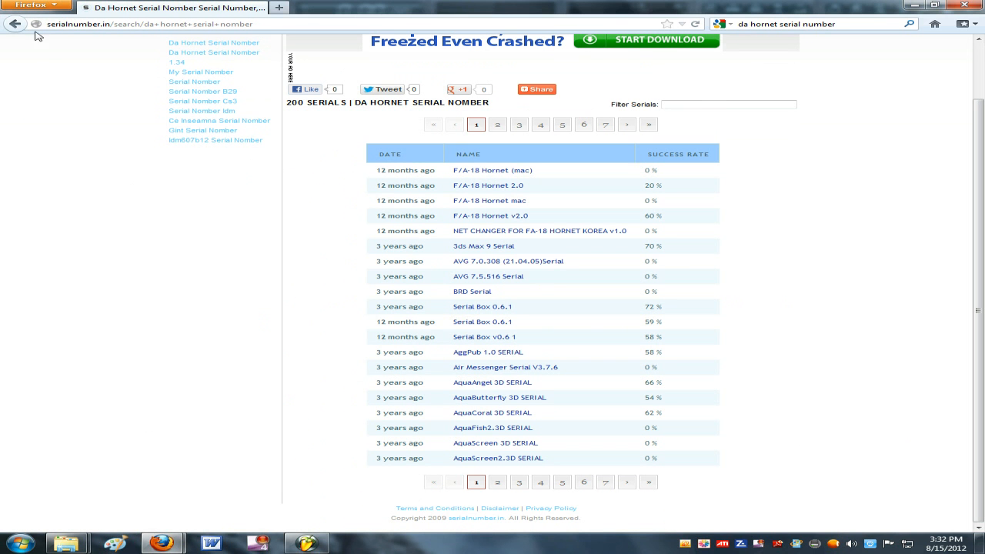
pyautogui.moveTo(552, 167)
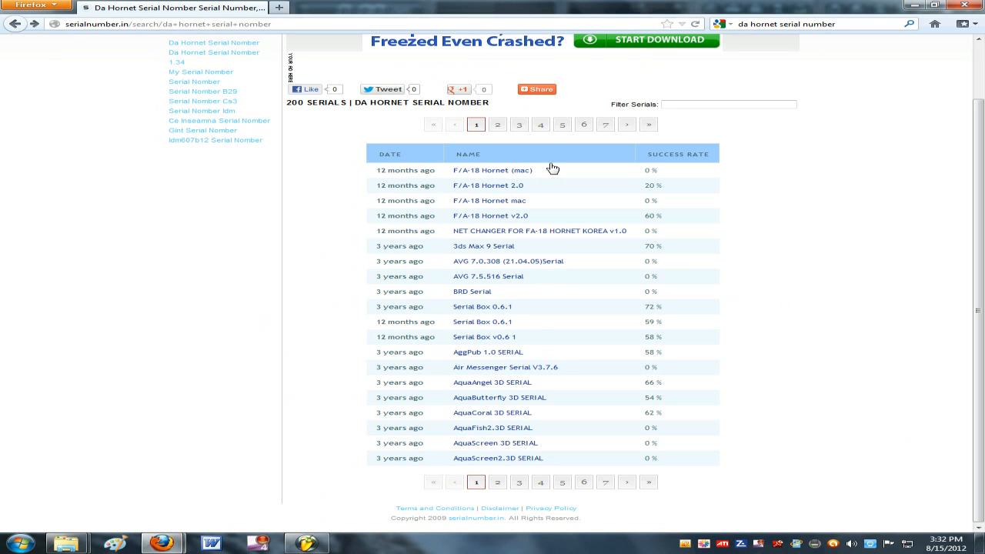
# - Browse another serial site from the results, then go back to Google's search results
pyautogui.click(14, 24)
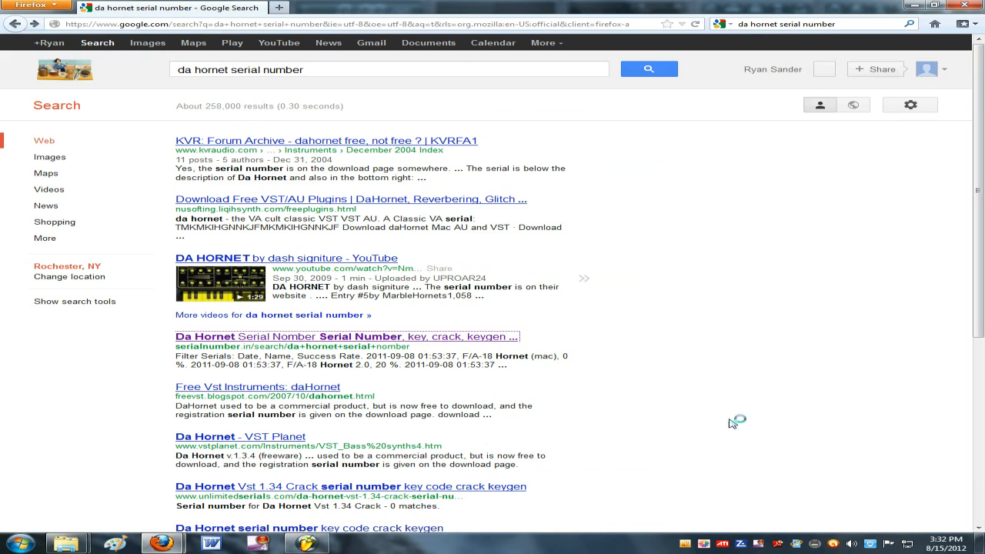
pyautogui.scroll(-3)
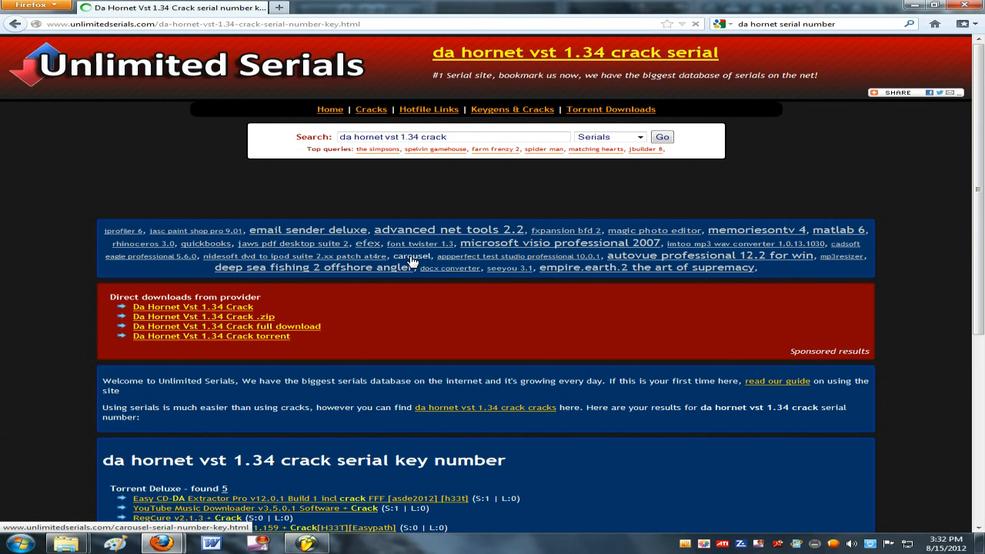
pyautogui.scroll(-3)
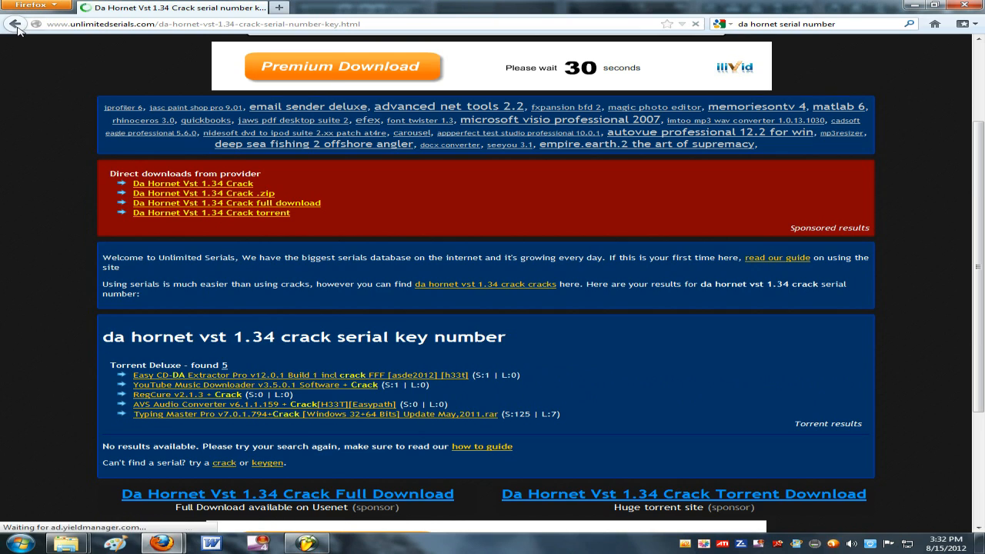
pyautogui.click(14, 24)
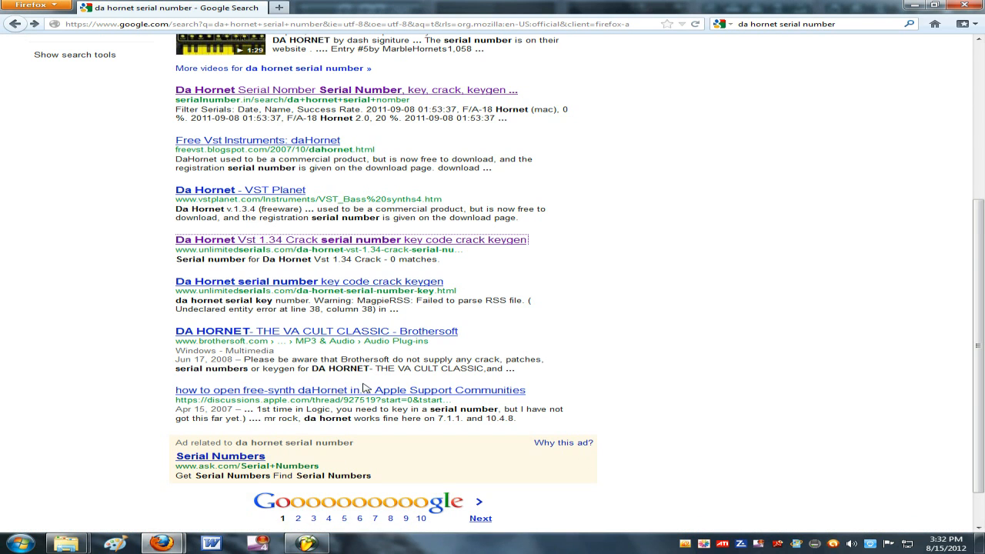
pyautogui.scroll(3)
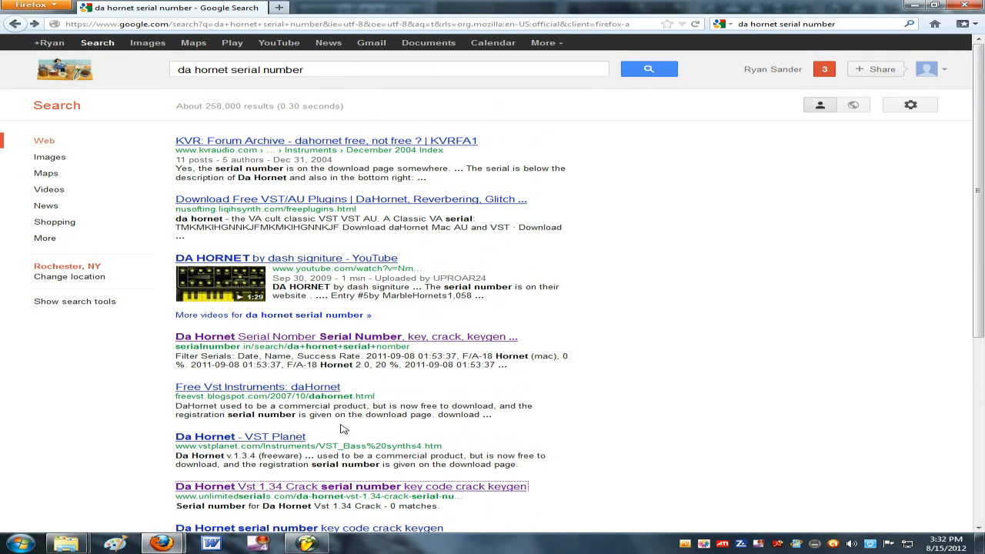
pyautogui.moveTo(365, 286)
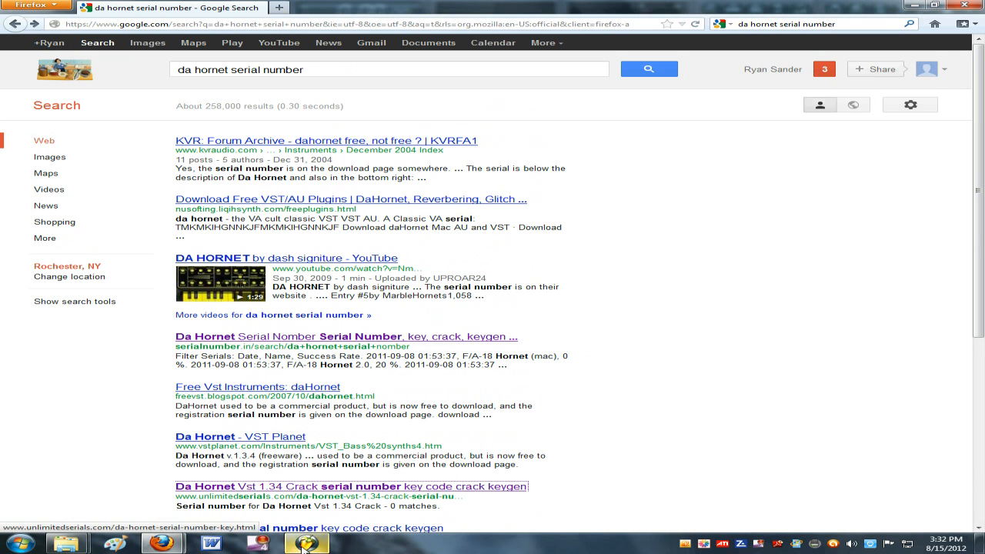
# - Return to FL Studio and close the daHornet Fruity Wrapper window
pyautogui.click(306, 543)
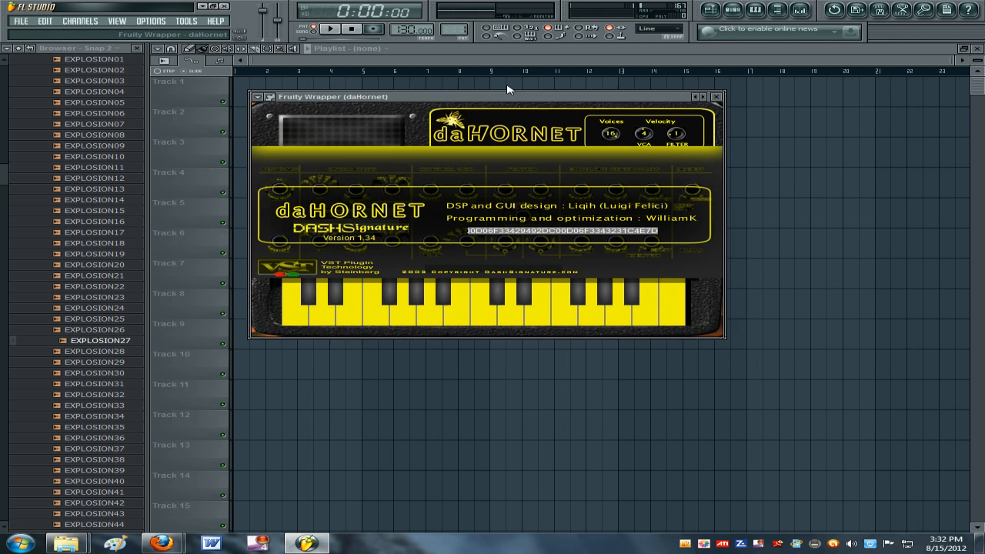
pyautogui.moveTo(485, 96); pyautogui.dragTo(480, 73)
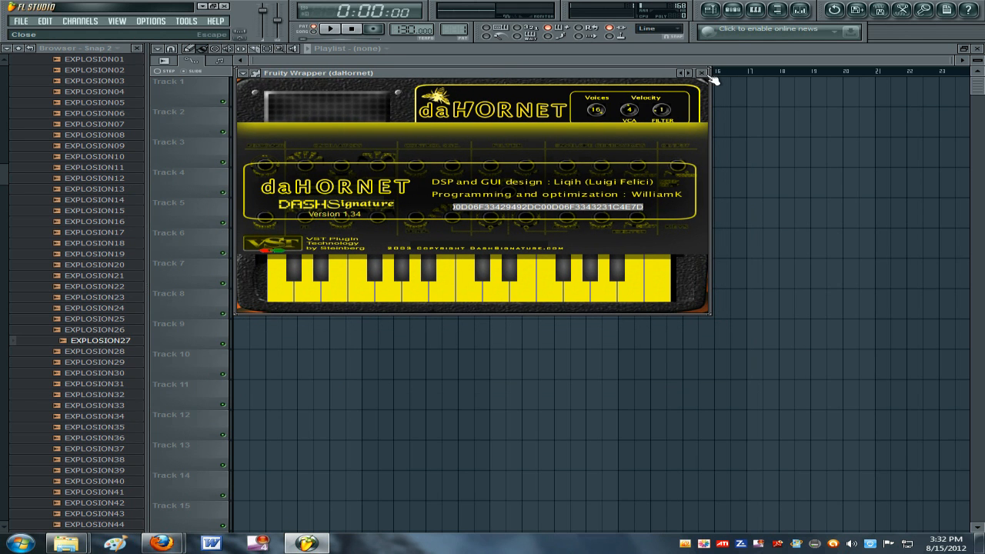
pyautogui.click(702, 73)
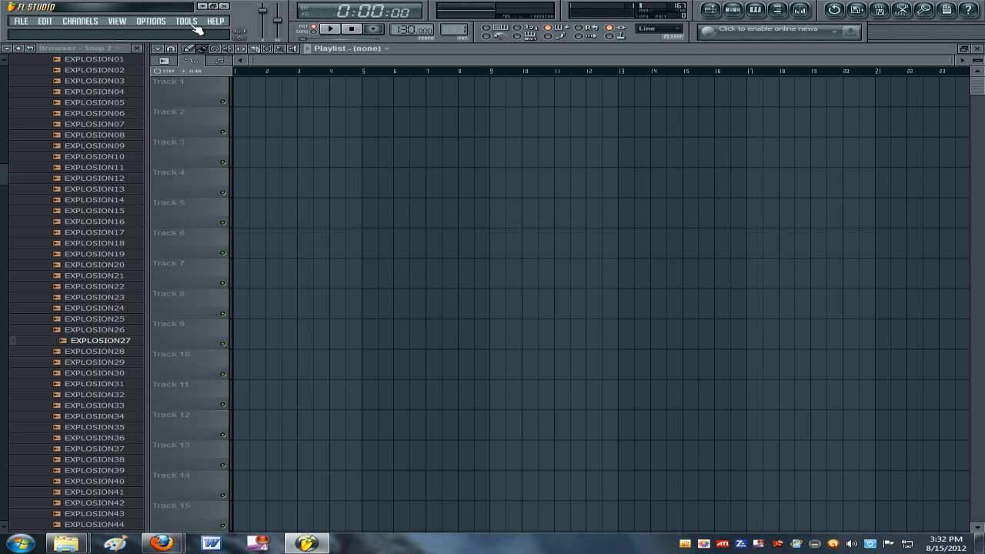
pyautogui.moveTo(135, 6)
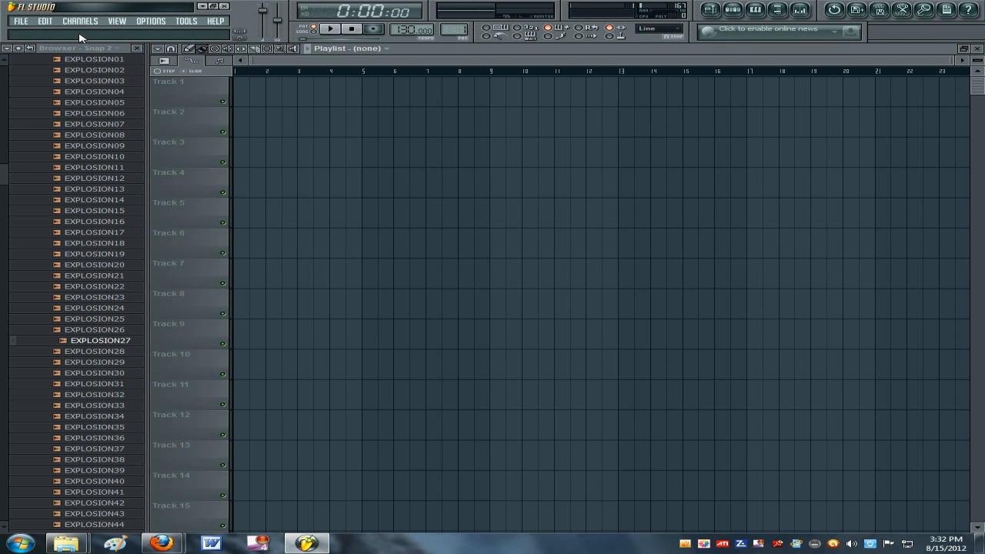
pyautogui.moveTo(75, 53)
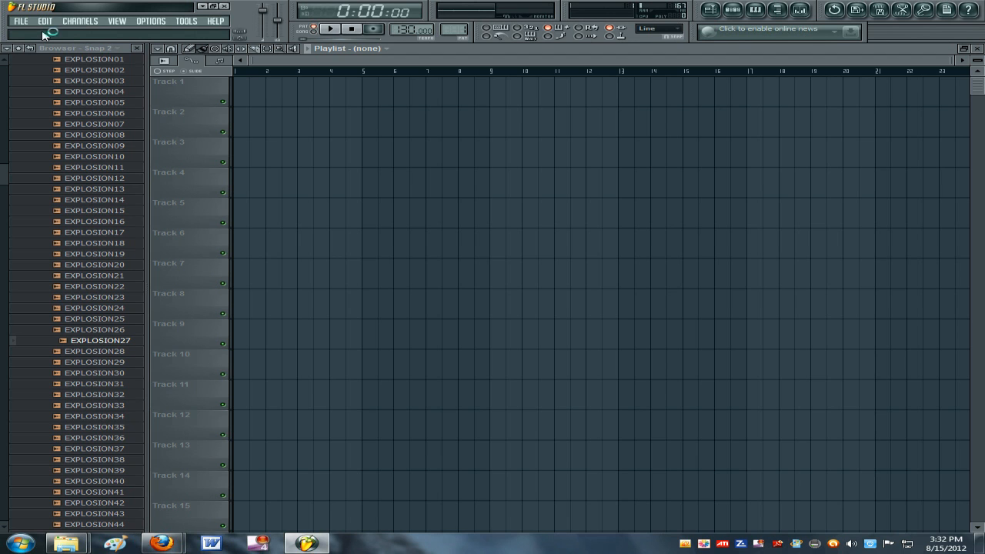
pyautogui.moveTo(53, 31)
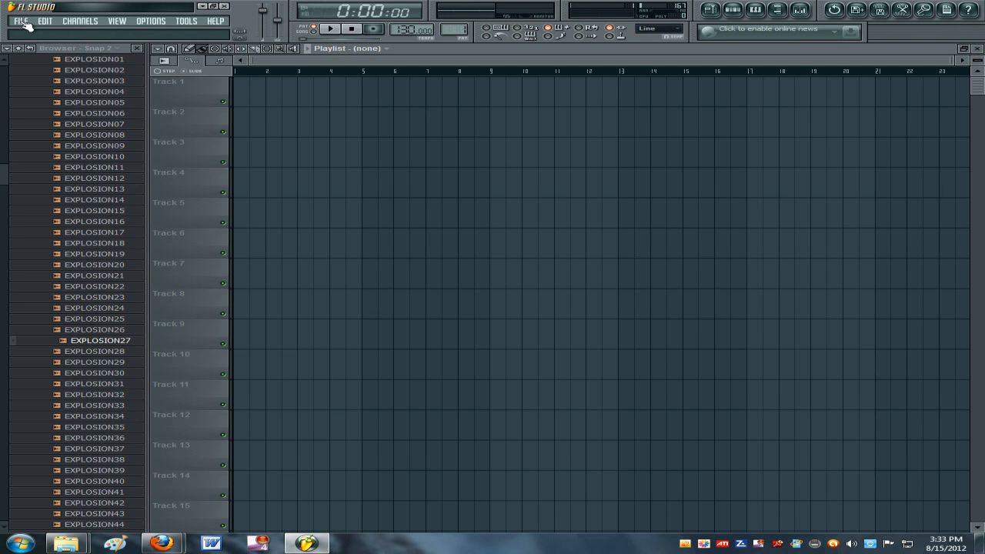
pyautogui.moveTo(39, 32)
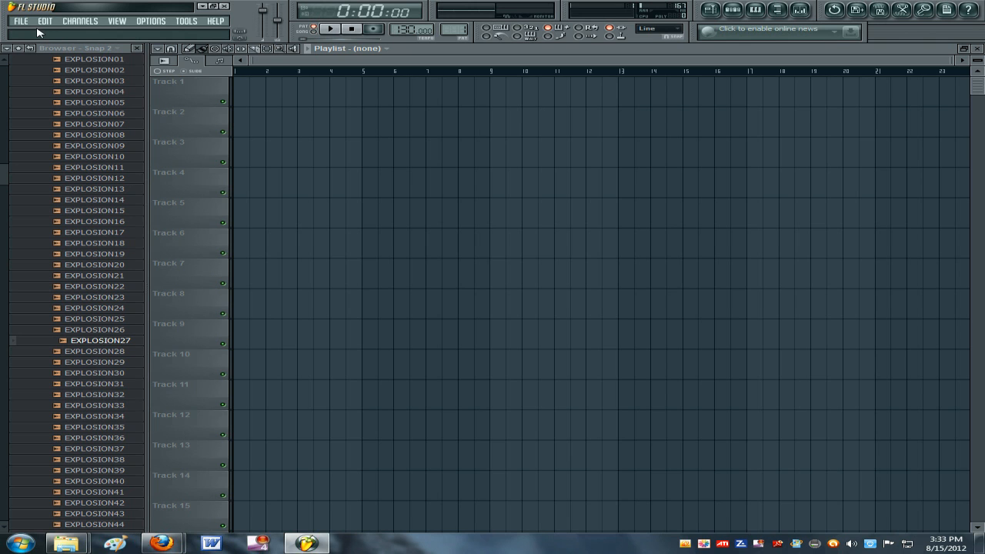
pyautogui.moveTo(31, 8)
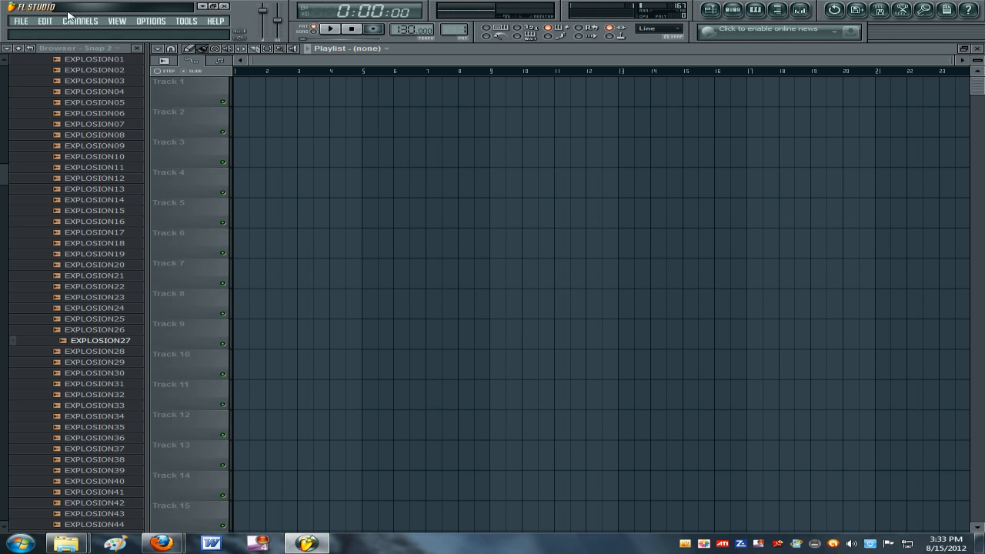
pyautogui.moveTo(301, 69)
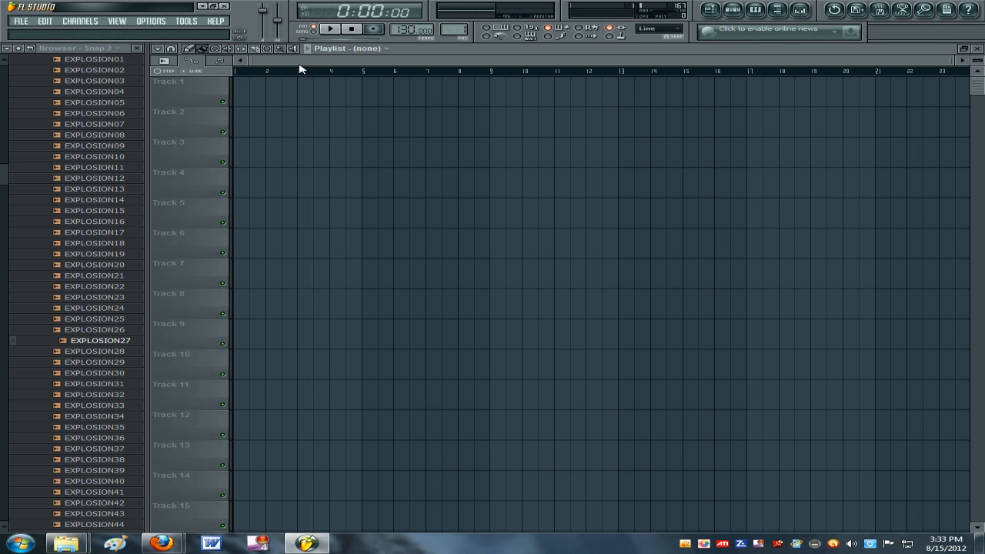